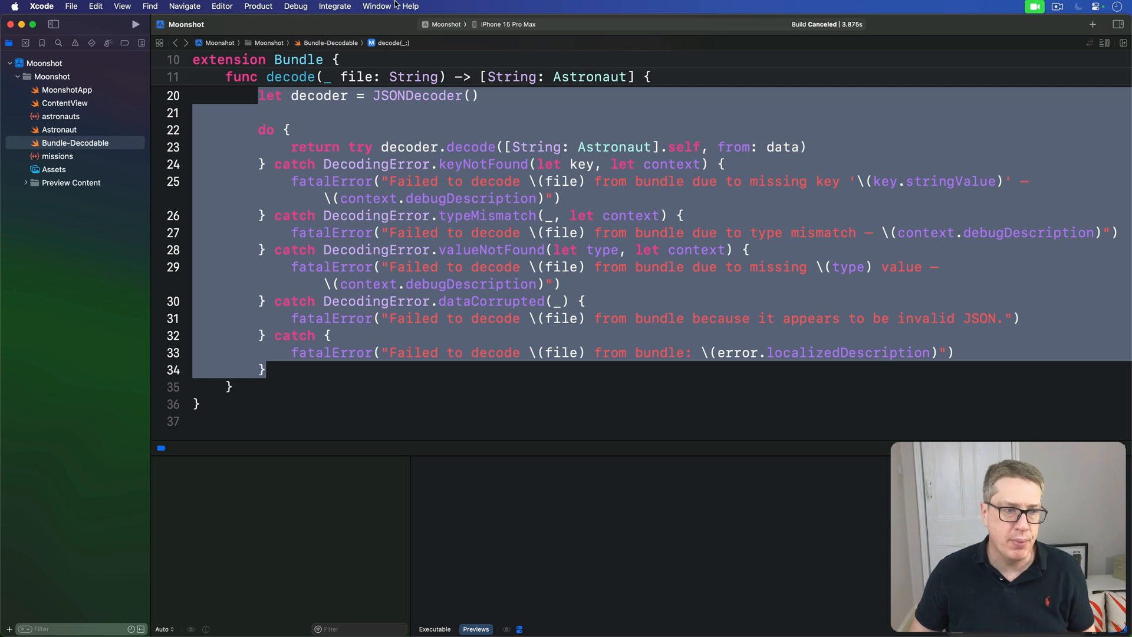
Review missions.json in the editor, highlighting the first crew member's role entry
{"action": "left_click", "coordinate": [58, 155]}
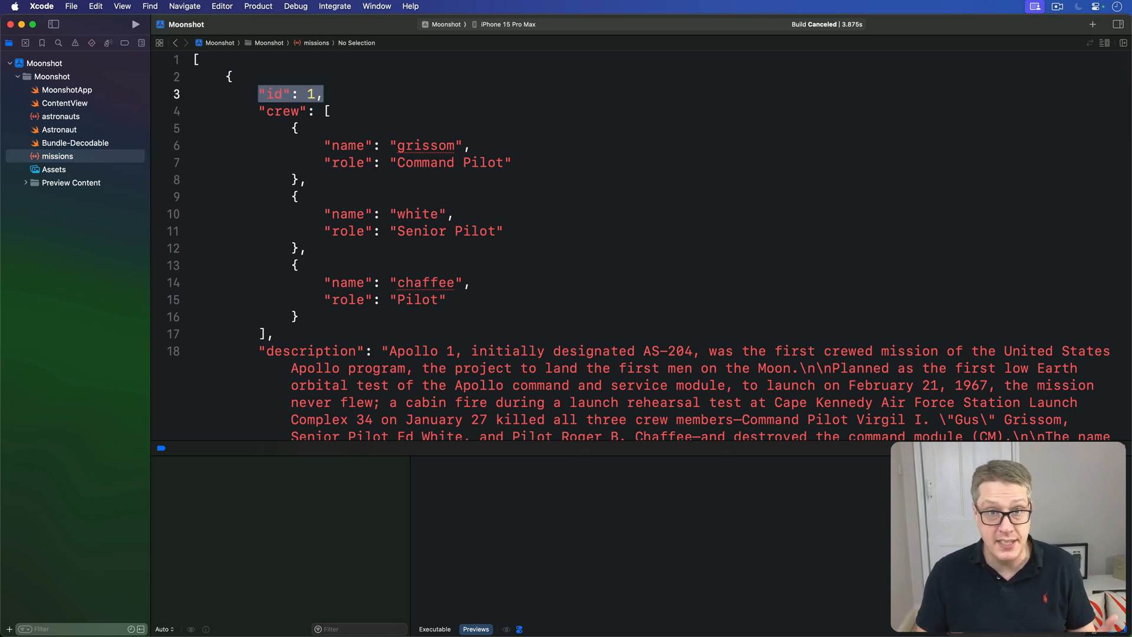
{"action": "scroll", "scroll_direction": "down", "scroll_amount": 3}
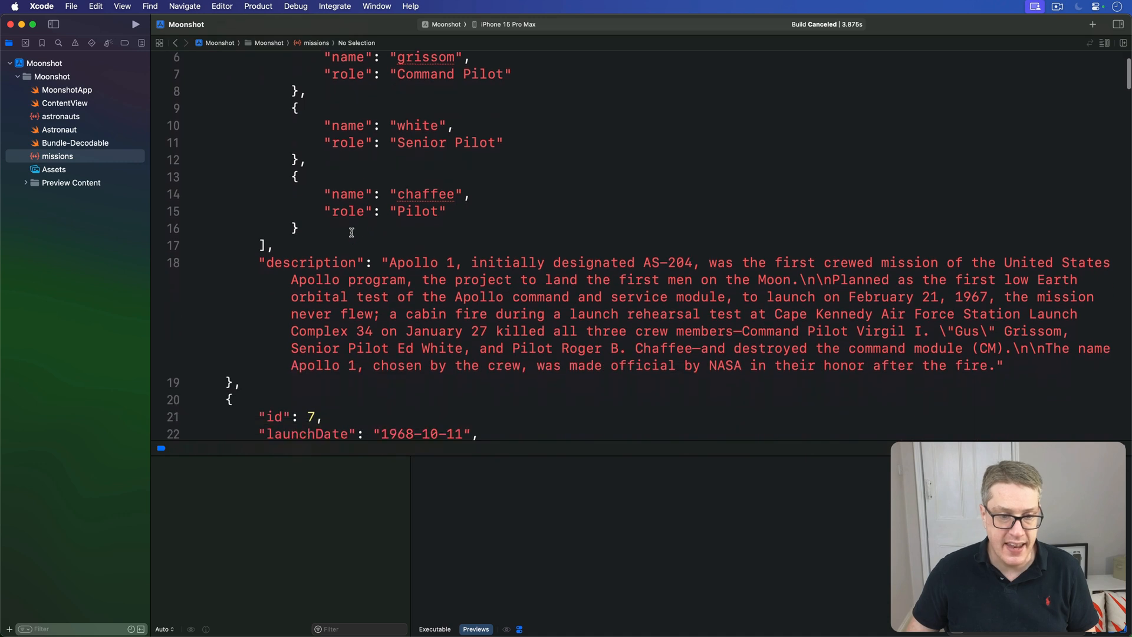
{"action": "left_click_drag", "start_coordinate": [260, 262], "coordinate": [1082, 297]}
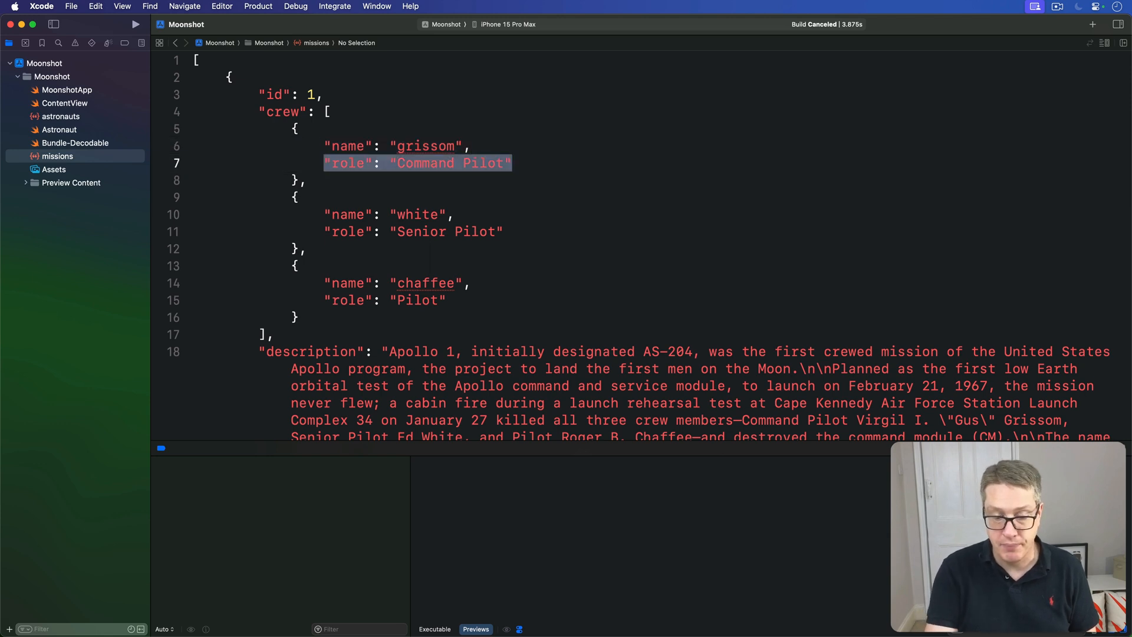
{"action": "scroll", "scroll_direction": "down", "scroll_amount": 3}
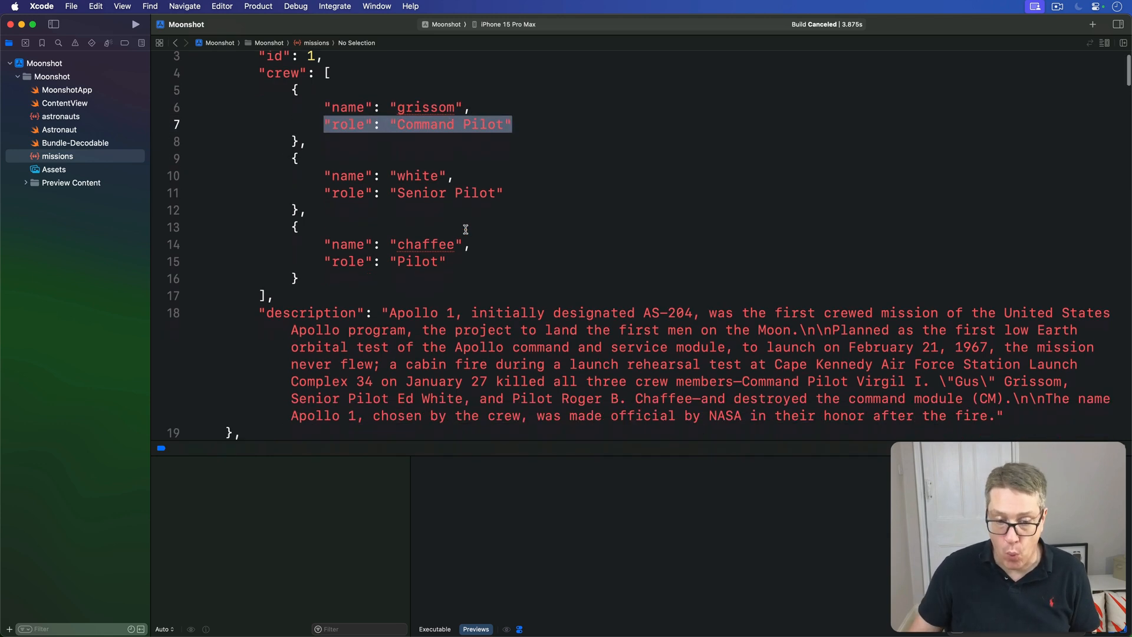
{"action": "scroll", "scroll_direction": "down", "scroll_amount": 3}
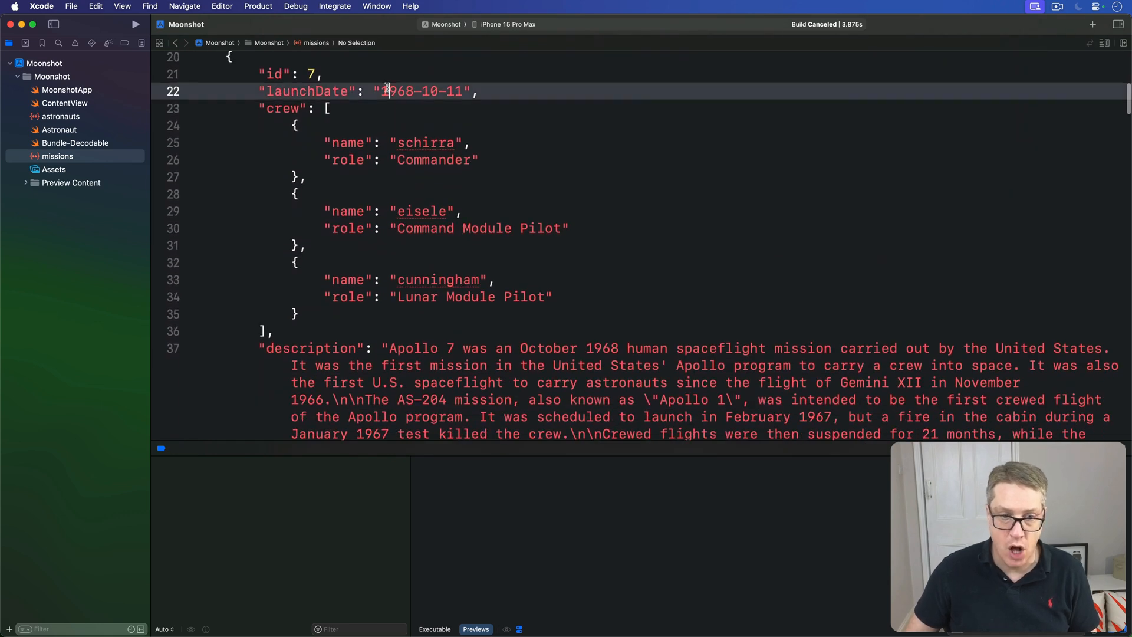
{"action": "scroll", "scroll_direction": "down", "scroll_amount": 3}
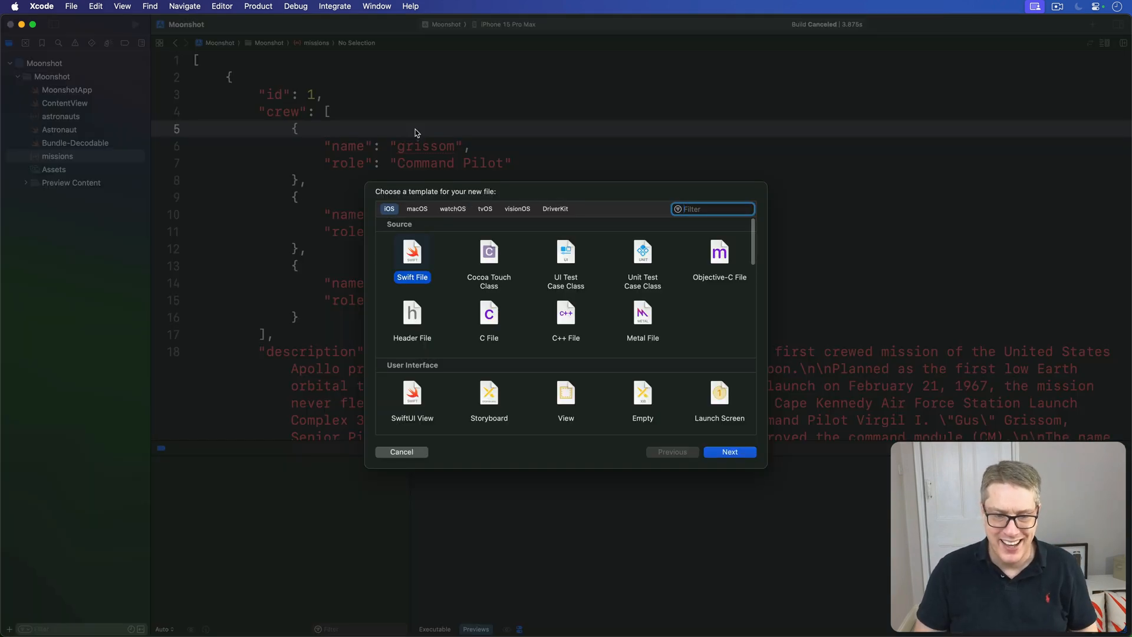
Create Mission.swift and write a Codable CrewRole struct with name and role String properties
{"action": "left_click", "coordinate": [729, 452]}
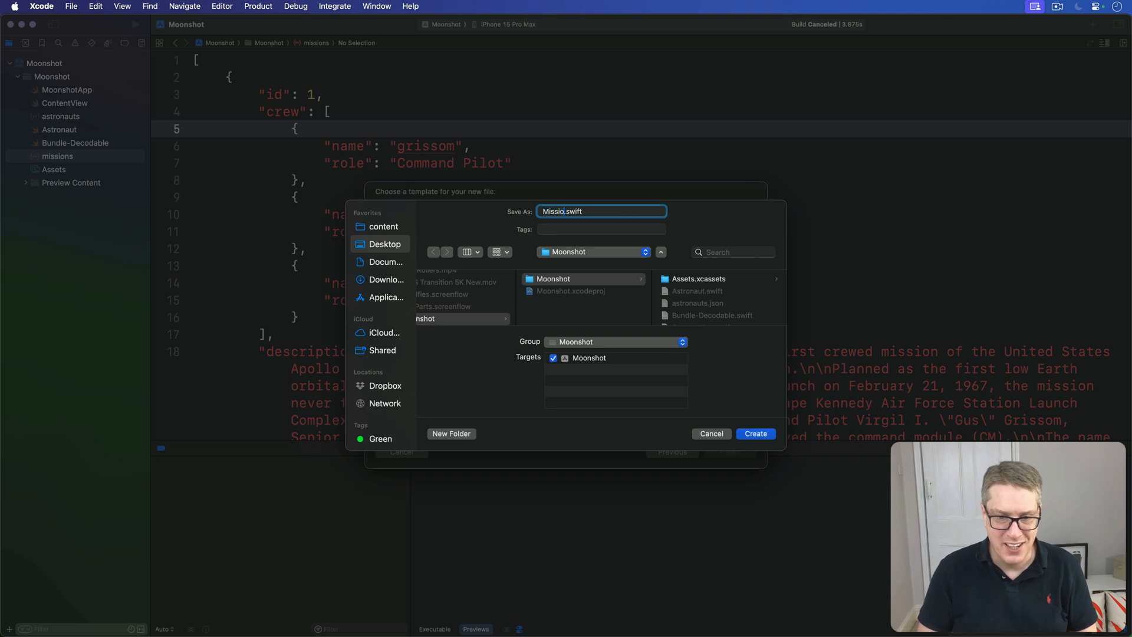
{"action": "left_click", "coordinate": [755, 434]}
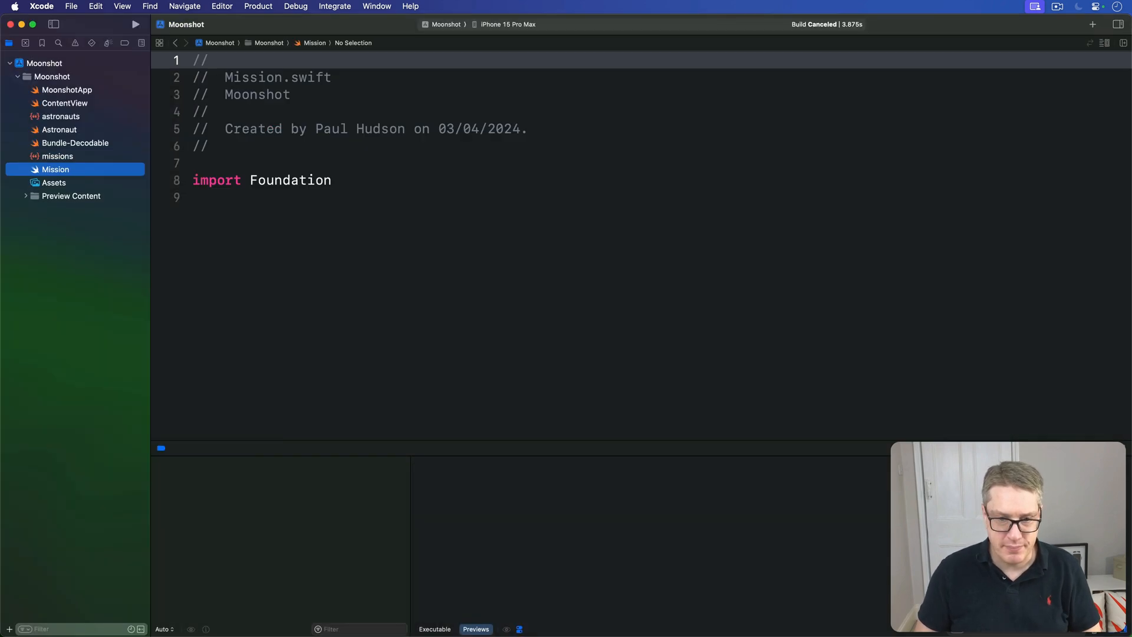
{"action": "mouse_move", "coordinate": [492, 106]}
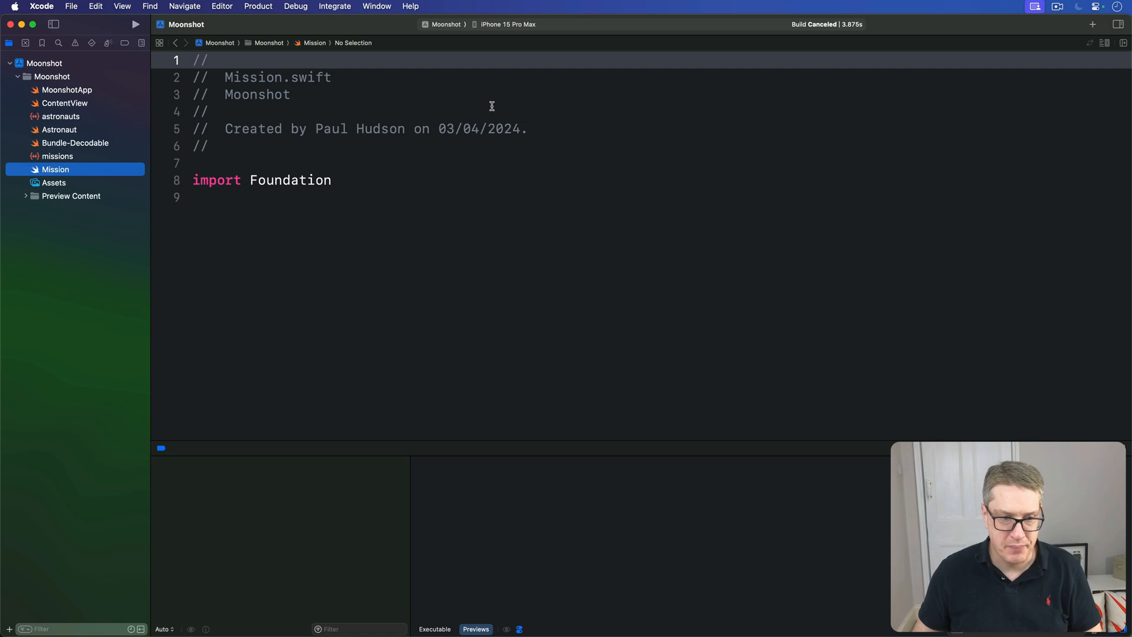
{"action": "type", "text": "struct C"}
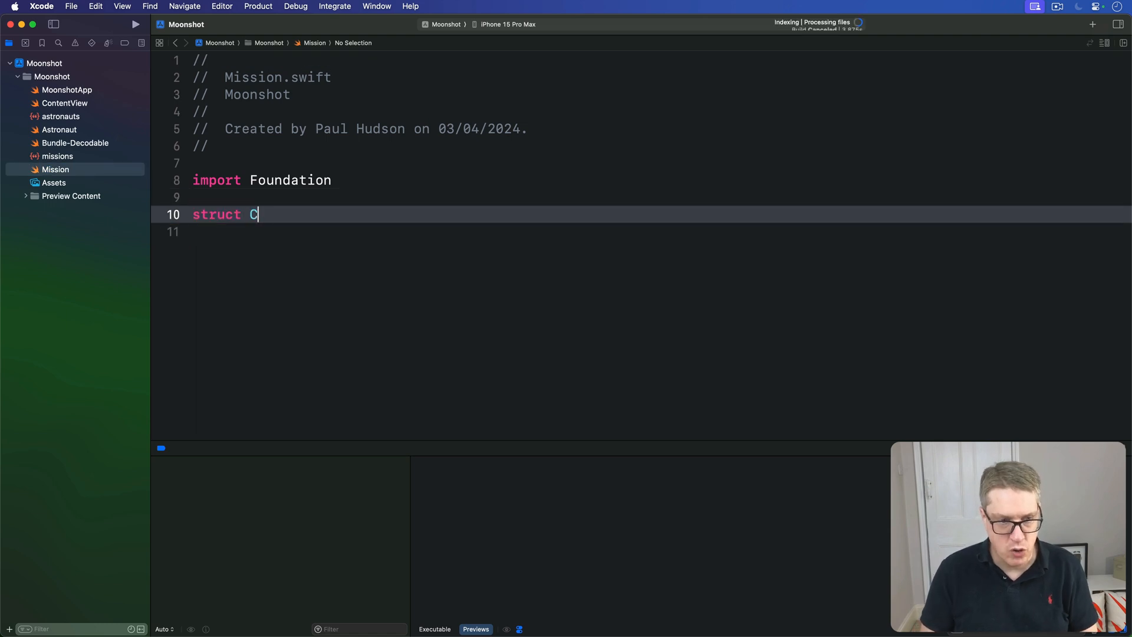
{"action": "type", "text": "rewRole: Codable {"}
{"action": "type", "text": "let r"}
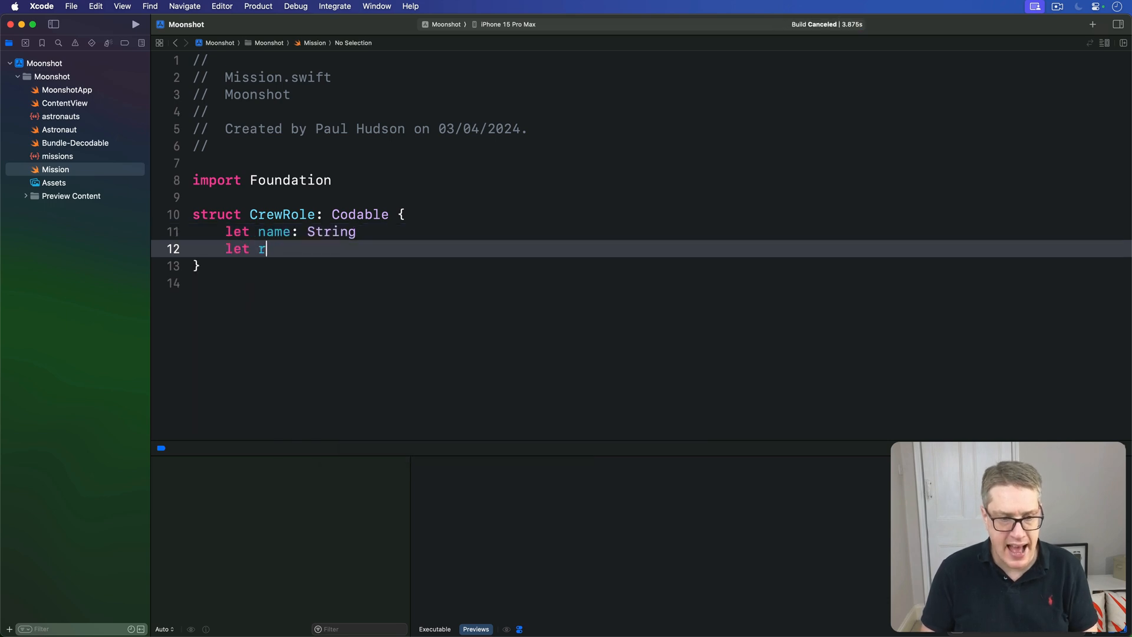
{"action": "type", "text": "ole: String"}
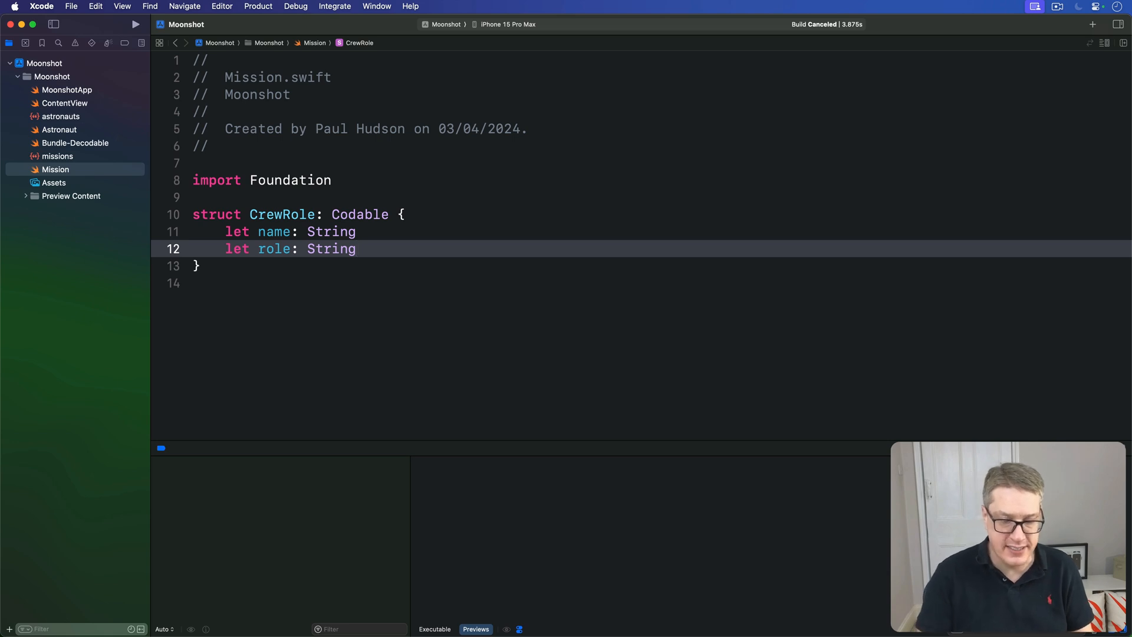
Write struct Mission: Codable, Identifiable with id Int, launchDate String?, crew [CrewRole] and description String
{"action": "type", "text": "stru"}
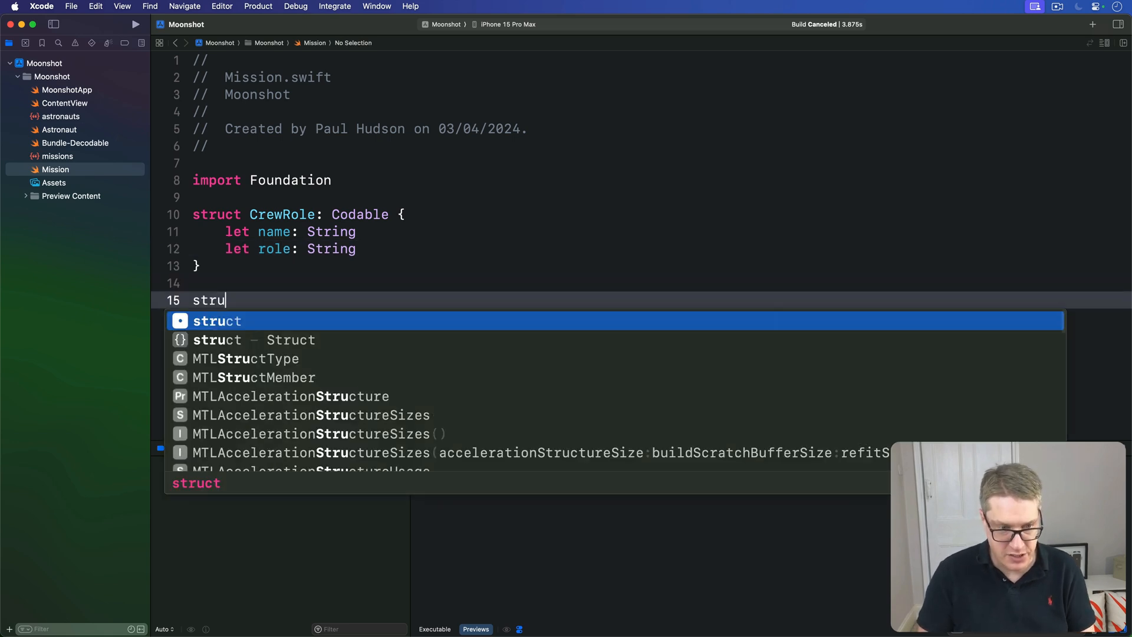
{"action": "type", "text": "ct Mission: Codable, Identifiable {"}
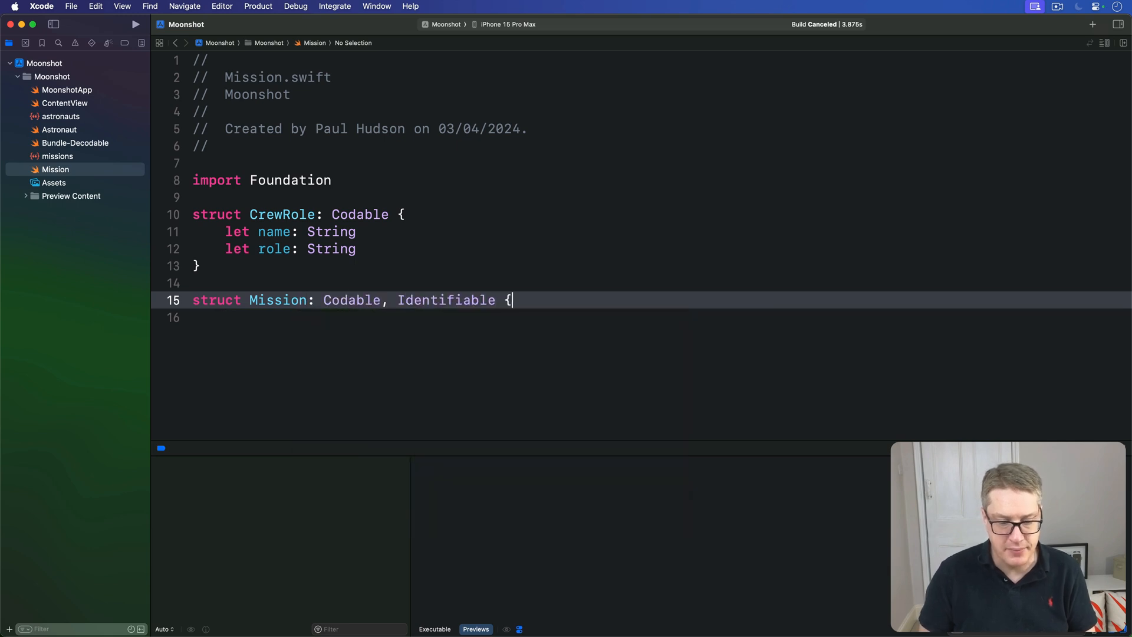
{"action": "type", "text": "let id: Int"}
{"action": "type", "text": "let launchD"}
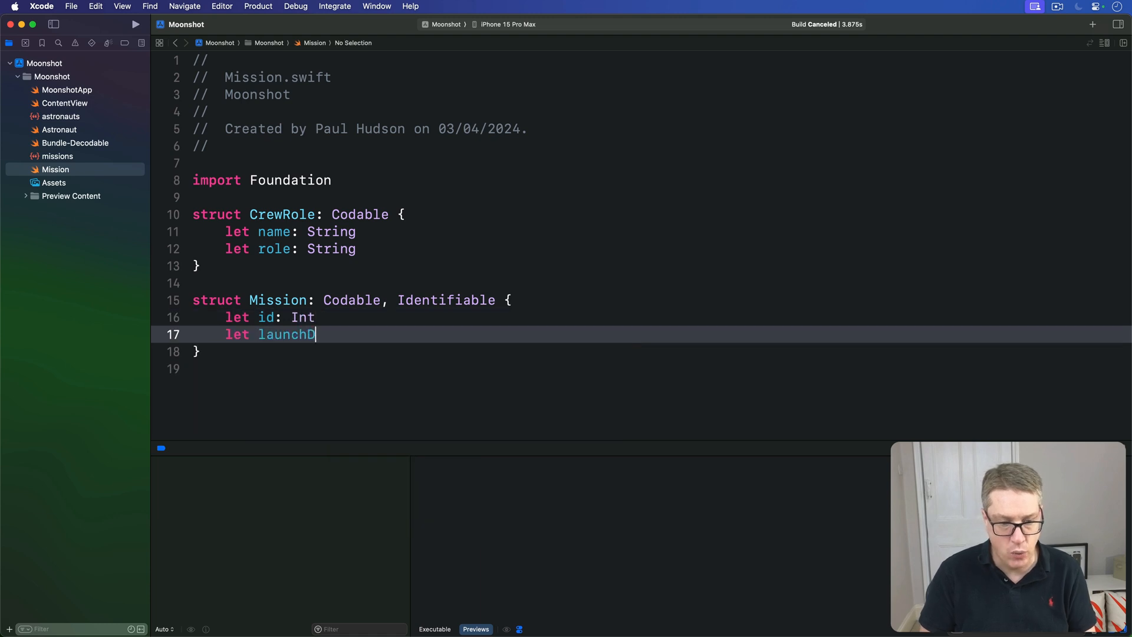
{"action": "type", "text": "ate: String?"}
{"action": "type", "text": "let crew:"}
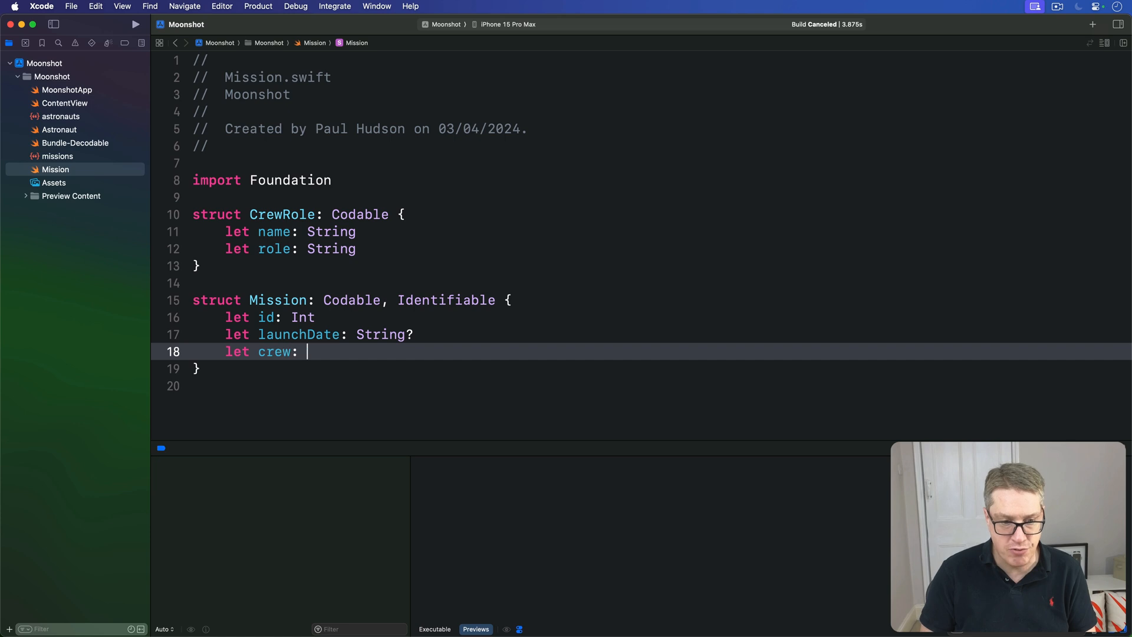
{"action": "type", "text": "[CrewRole"}
{"action": "type", "text": "let des"}
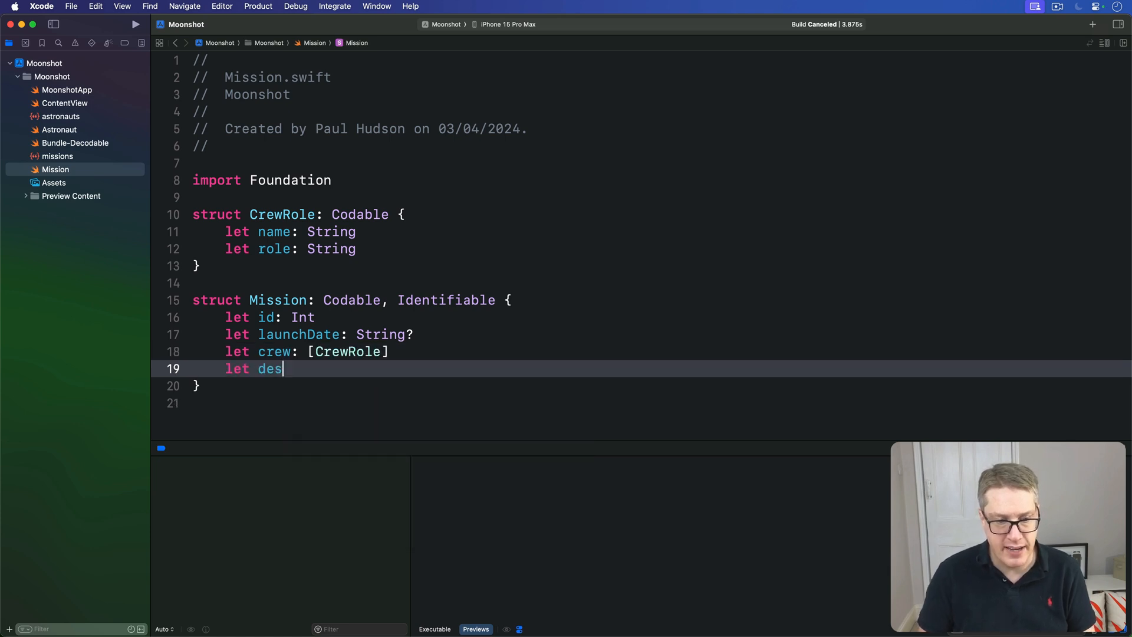
{"action": "type", "text": "cription: String"}
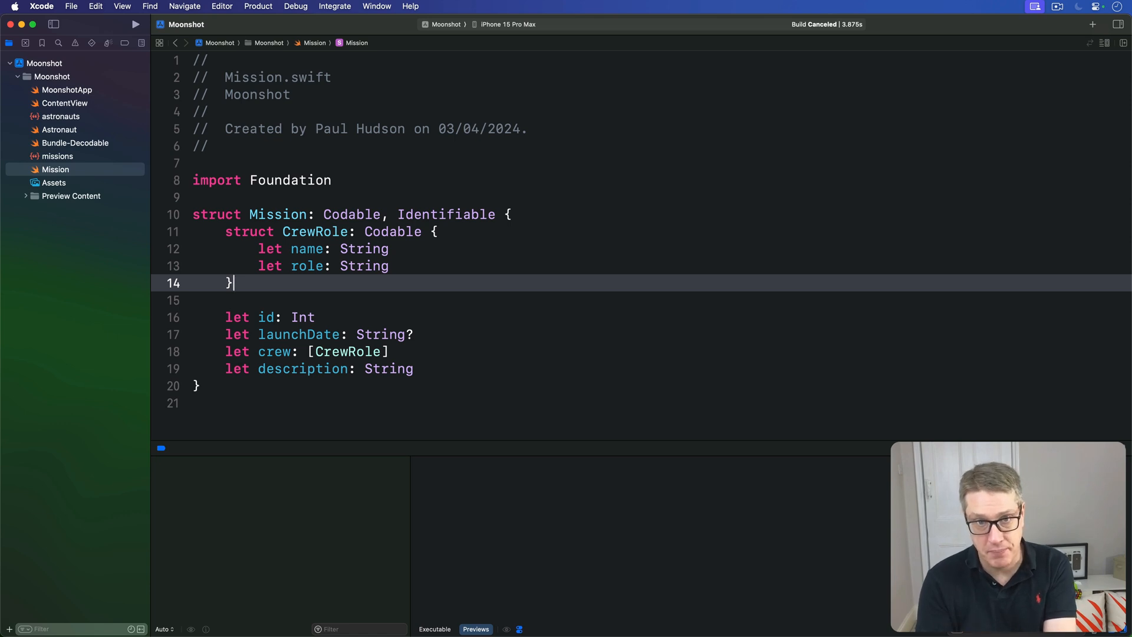
{"action": "mouse_move", "coordinate": [94, 151]}
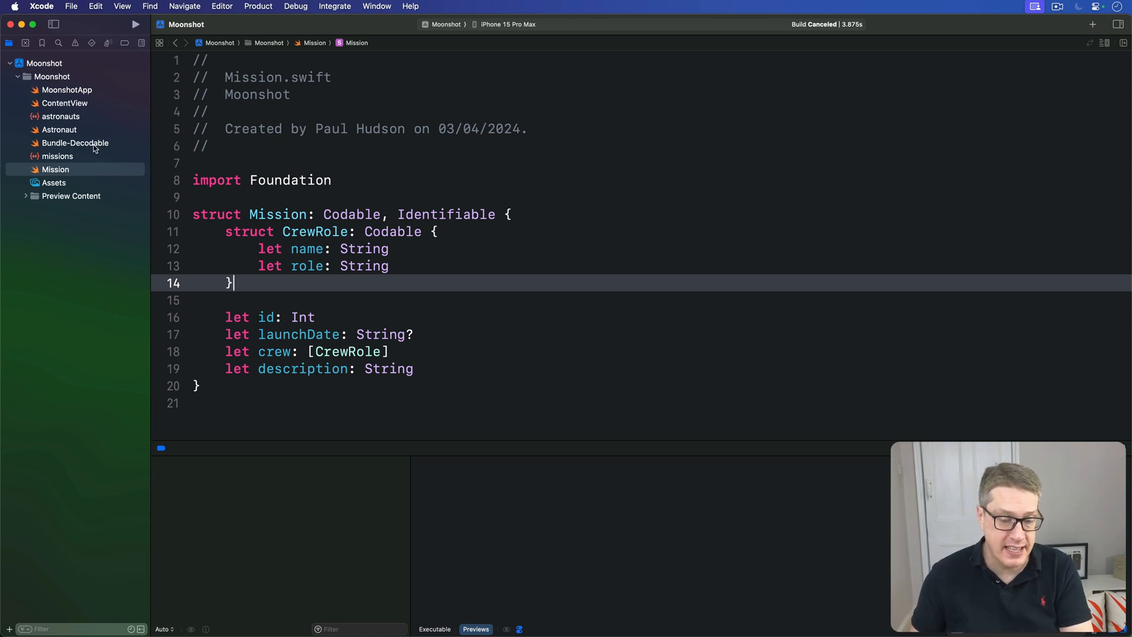
Switch to Bundle-Decodable.swift showing decode returning [String: Astronaut]
{"action": "left_click", "coordinate": [76, 143]}
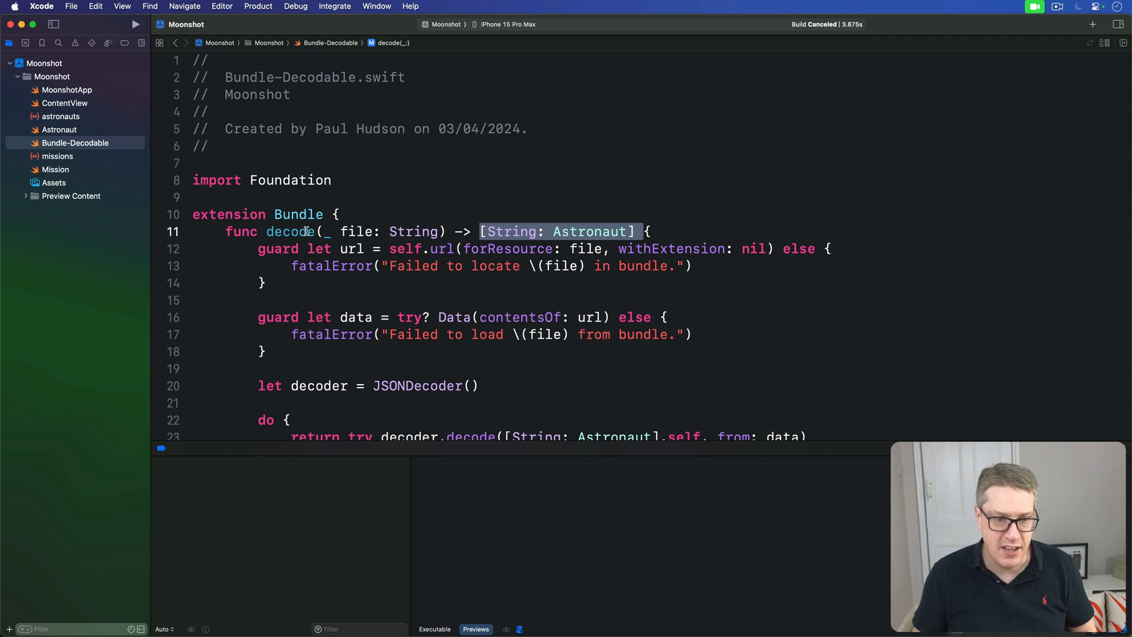
Make decode generic as decode<T> and replace the [String: Astronaut] return type with T
{"action": "type", "text": "<"}
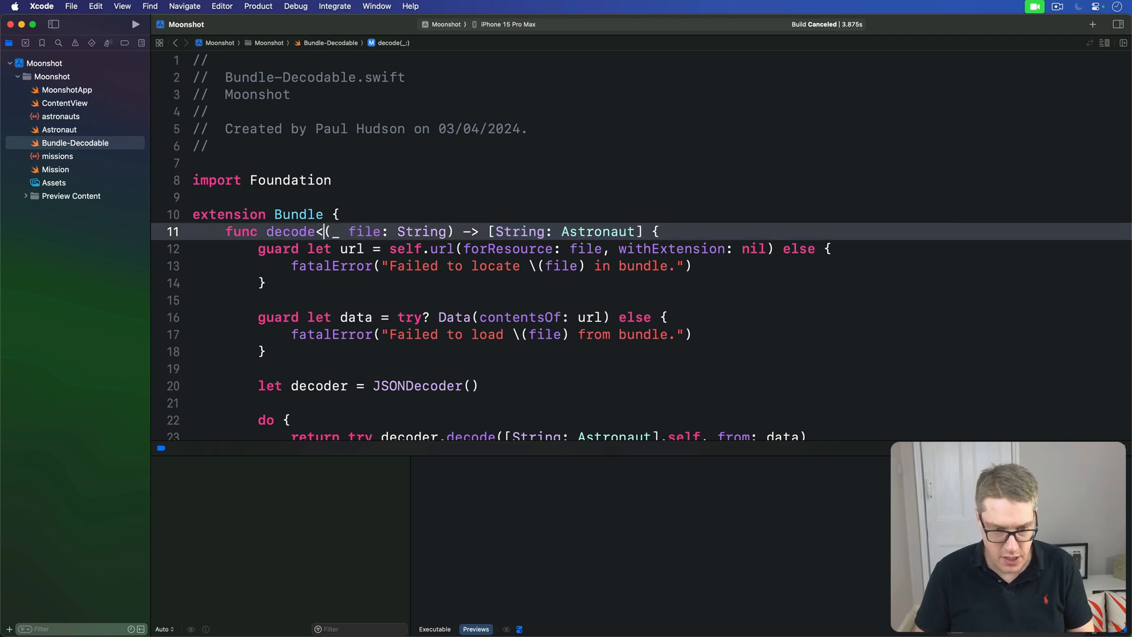
{"action": "type", "text": "T>"}
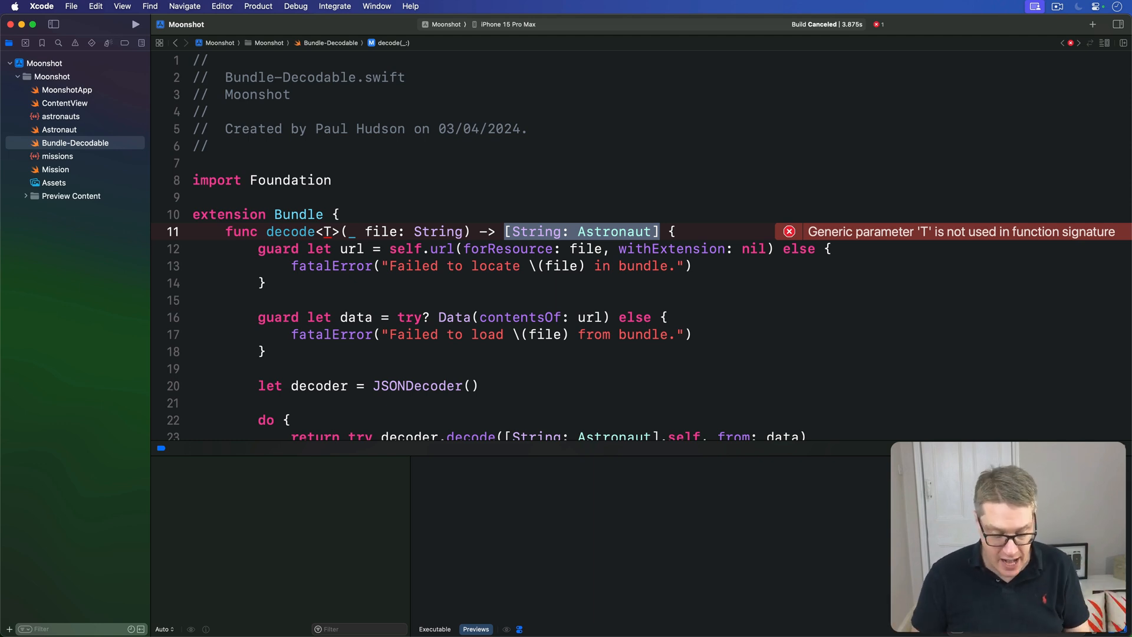
{"action": "type", "text": "T"}
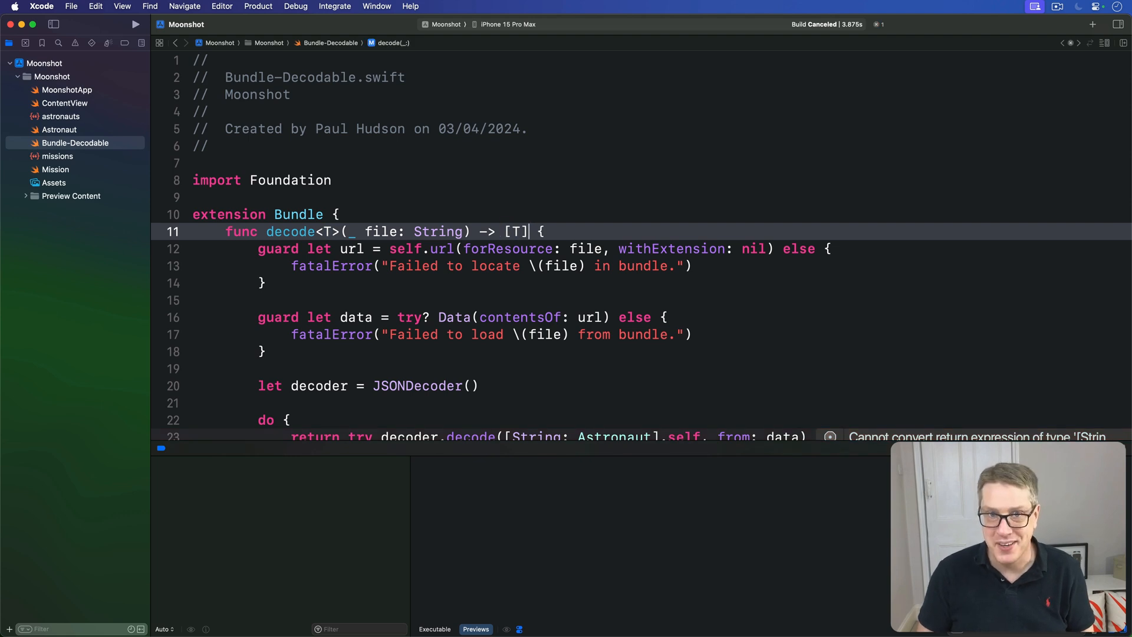
{"action": "key", "text": "Backspace"}
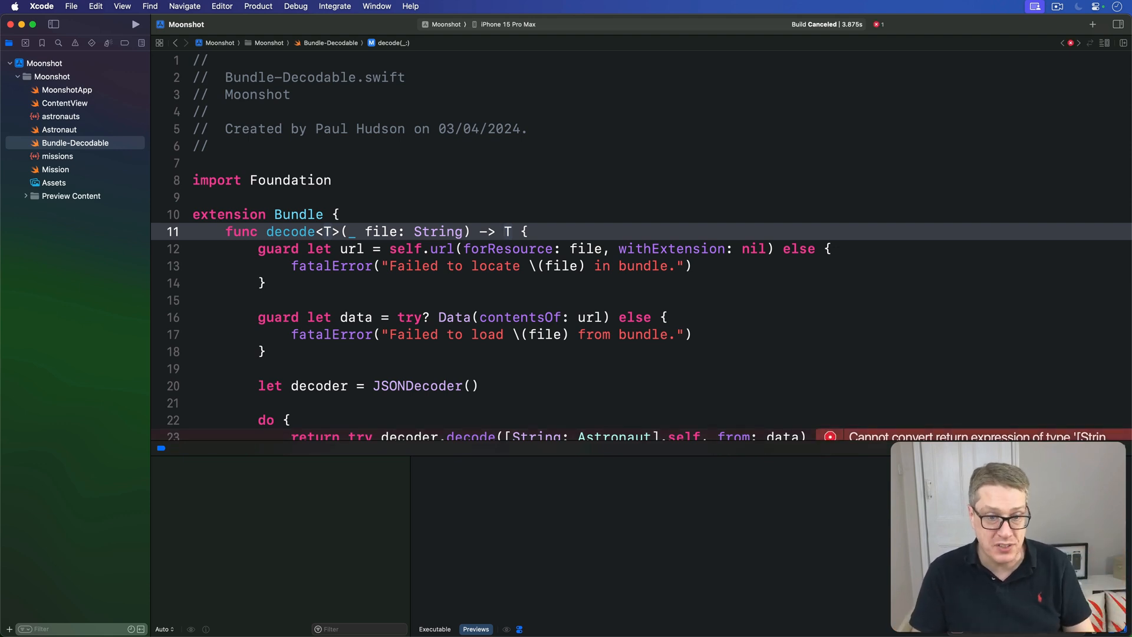
{"action": "type", "text": "[String: Astronaut]"}
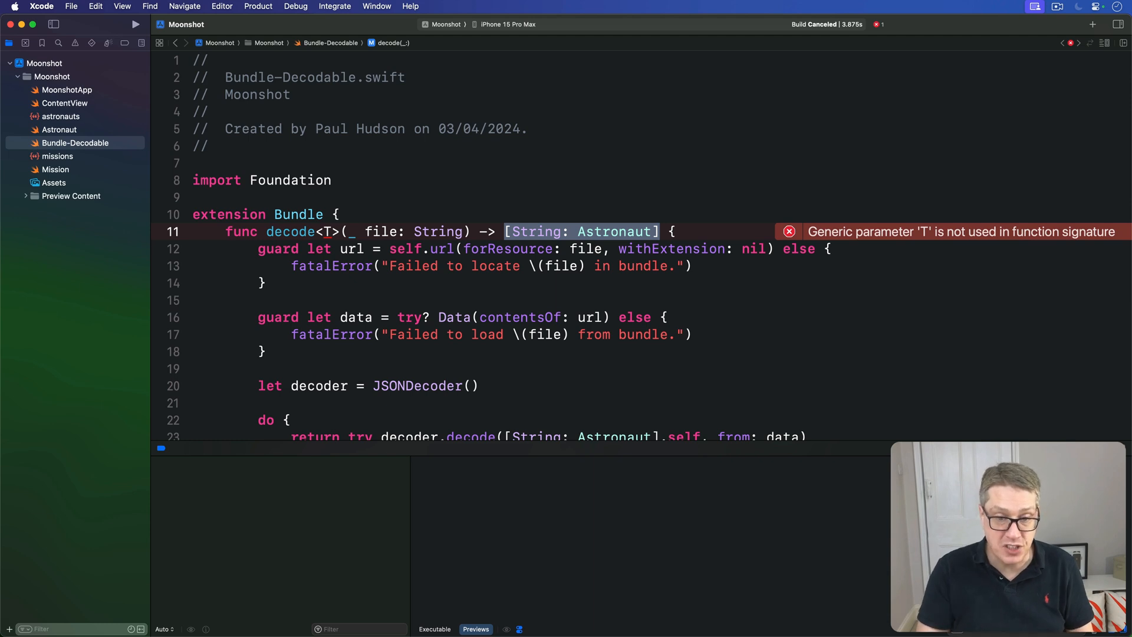
{"action": "key", "text": "delete"}
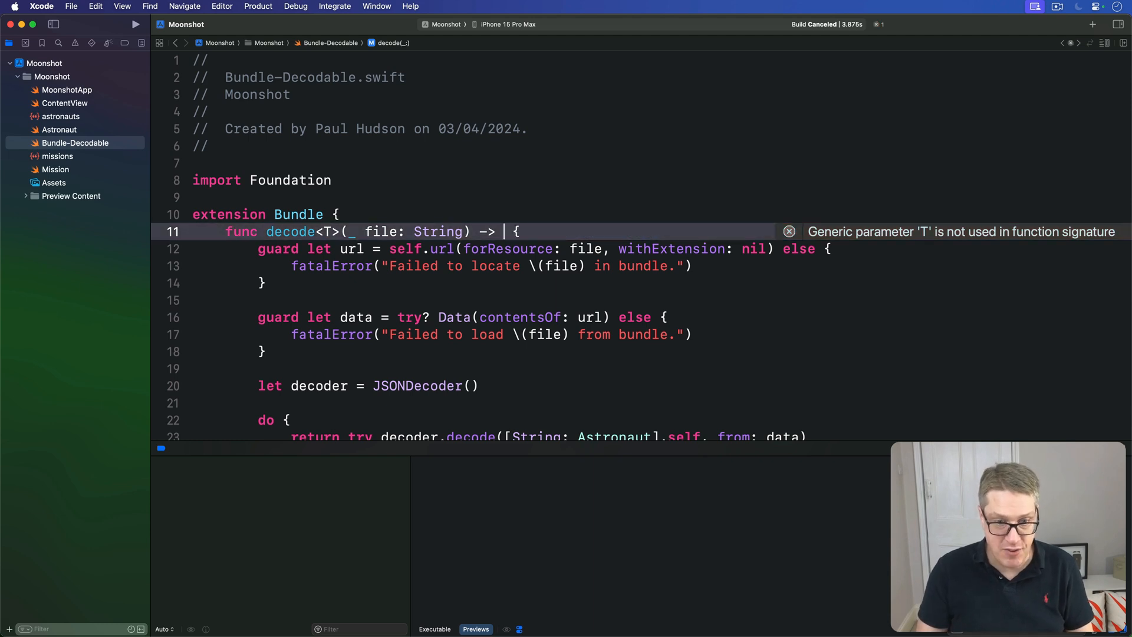
{"action": "type", "text": "[T]"}
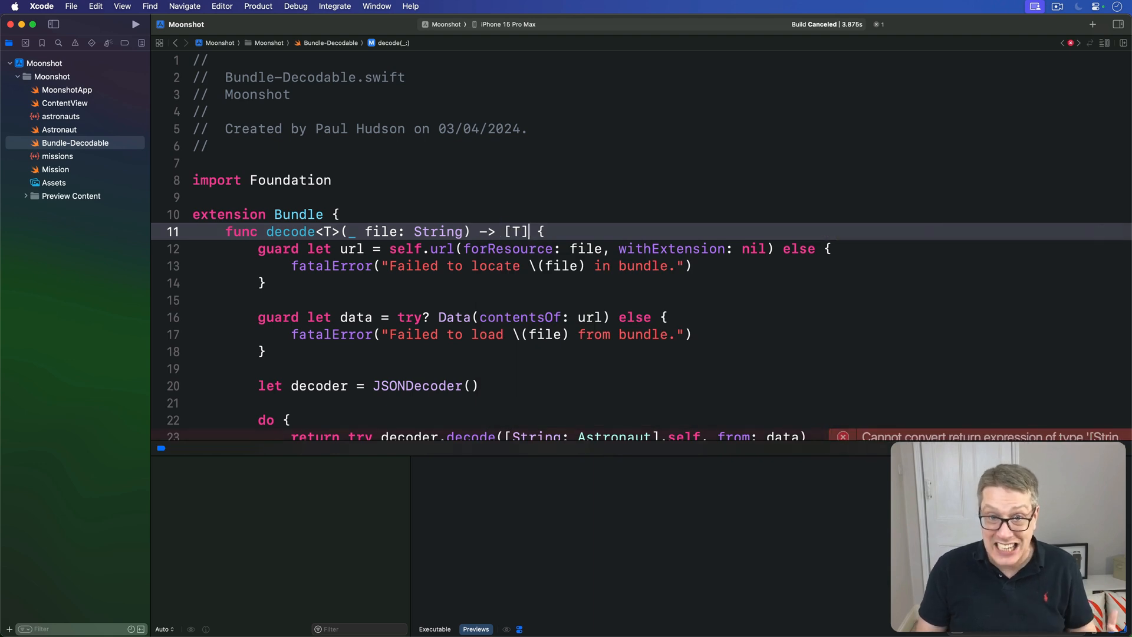
{"action": "type", "text": "[String: Astronaut]"}
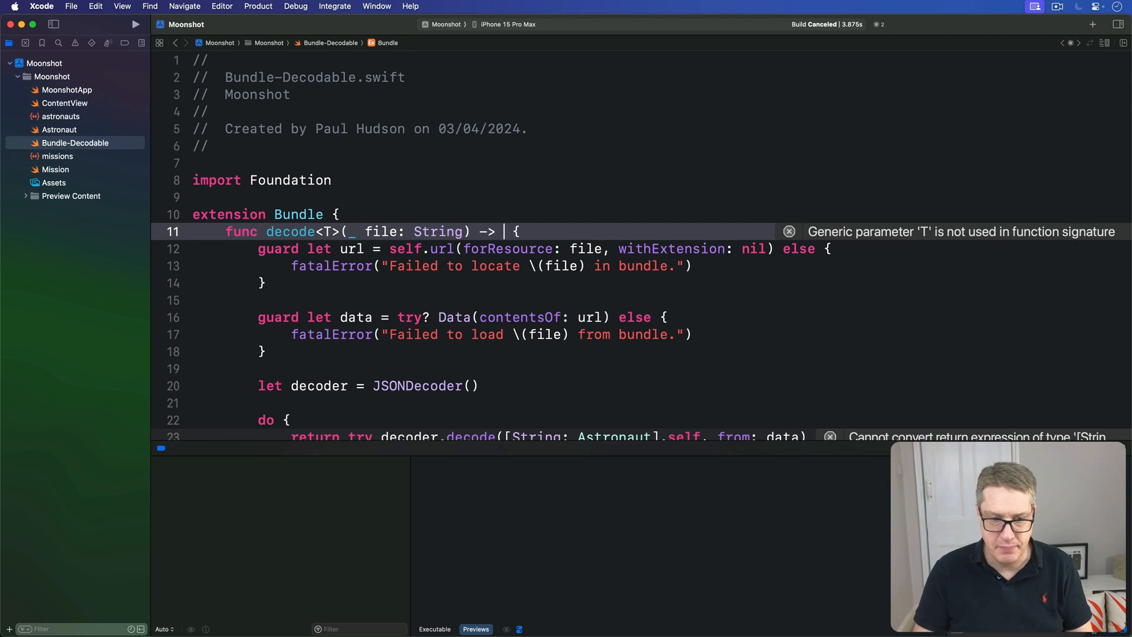
{"action": "type", "text": "T"}
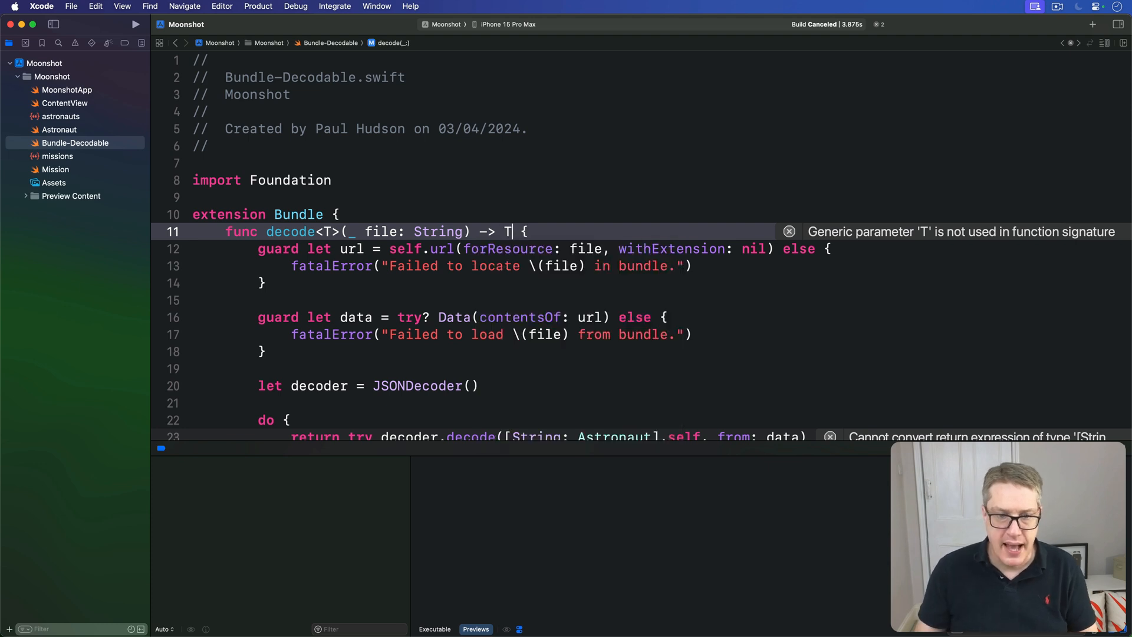
{"action": "scroll", "scroll_direction": "down", "scroll_amount": 3}
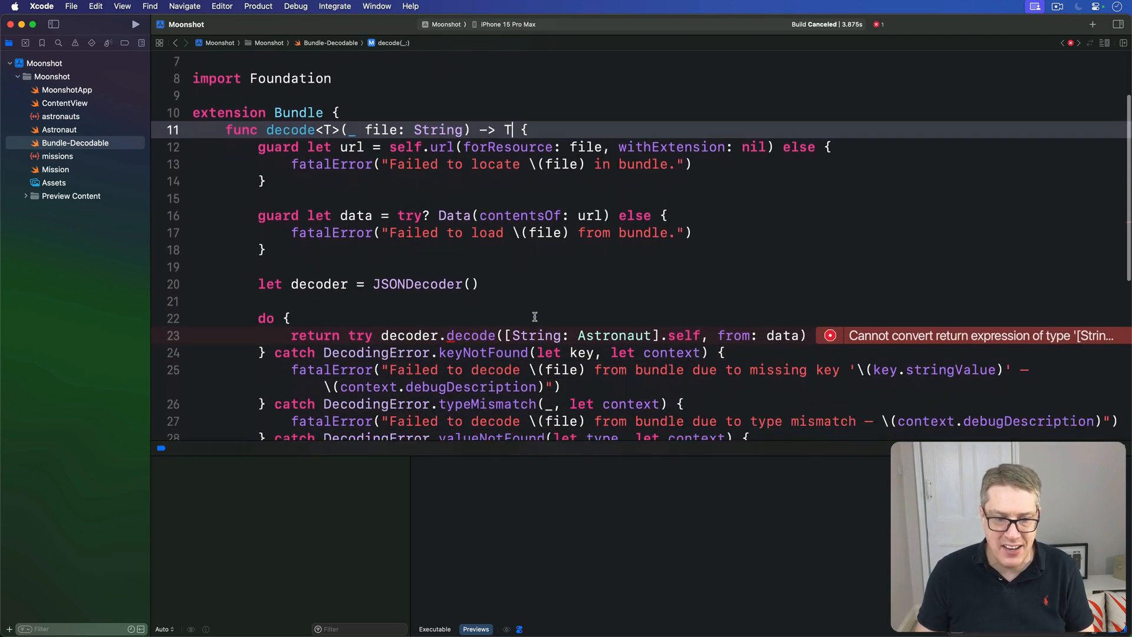
{"action": "scroll", "scroll_direction": "down", "scroll_amount": 3}
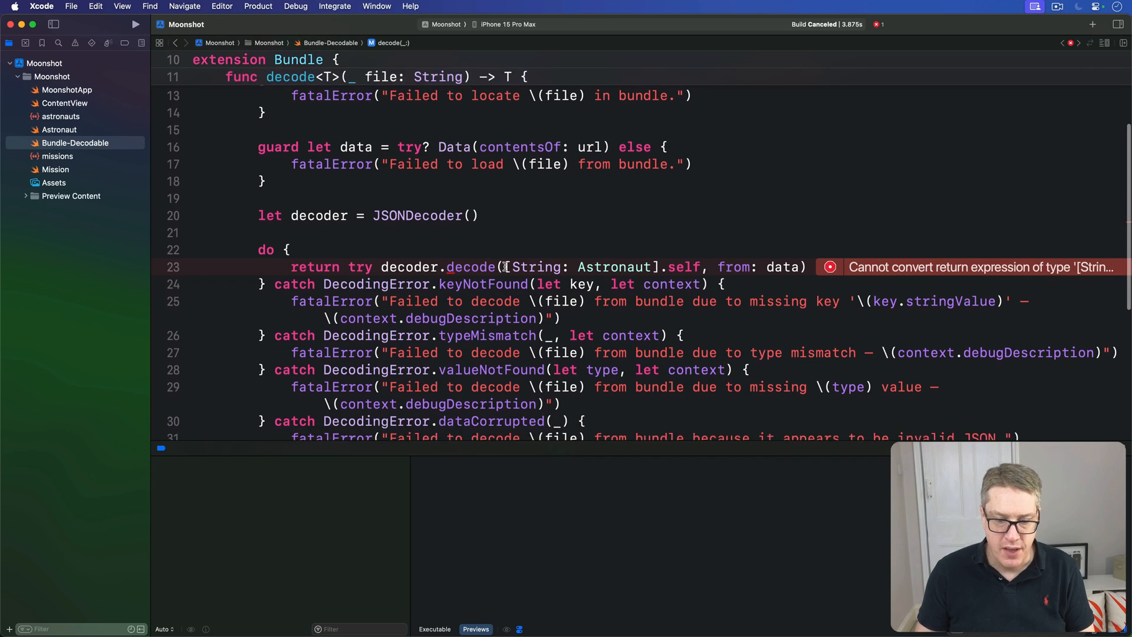
Replace [String: Astronaut] in the decoder.decode call with T so it decodes T.self
{"action": "double_click", "coordinate": [582, 266]}
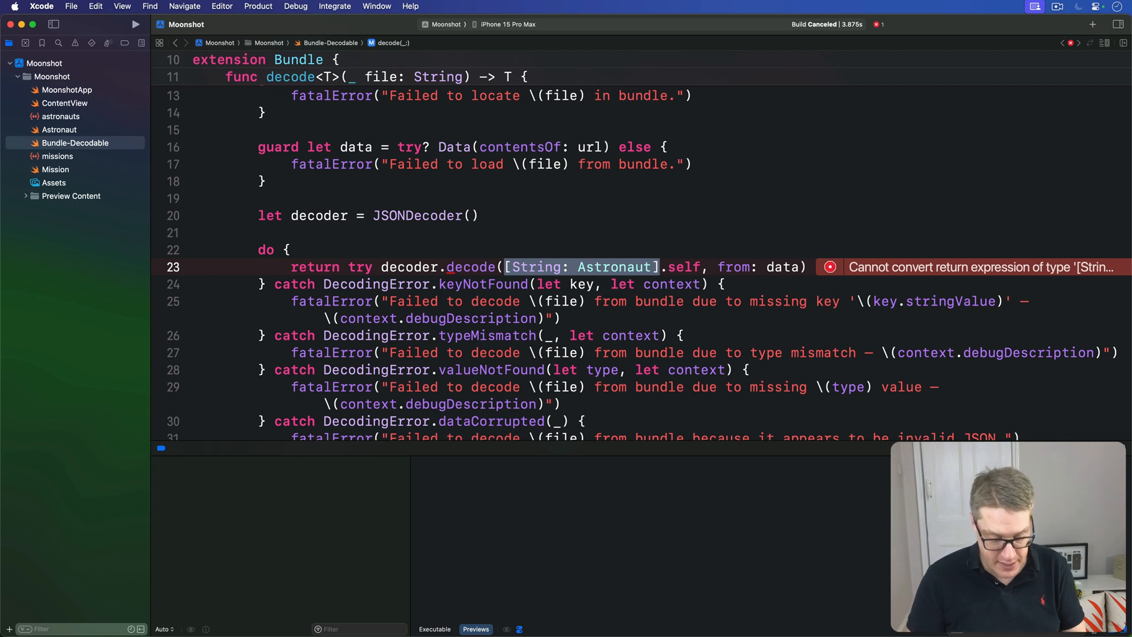
{"action": "type", "text": "T"}
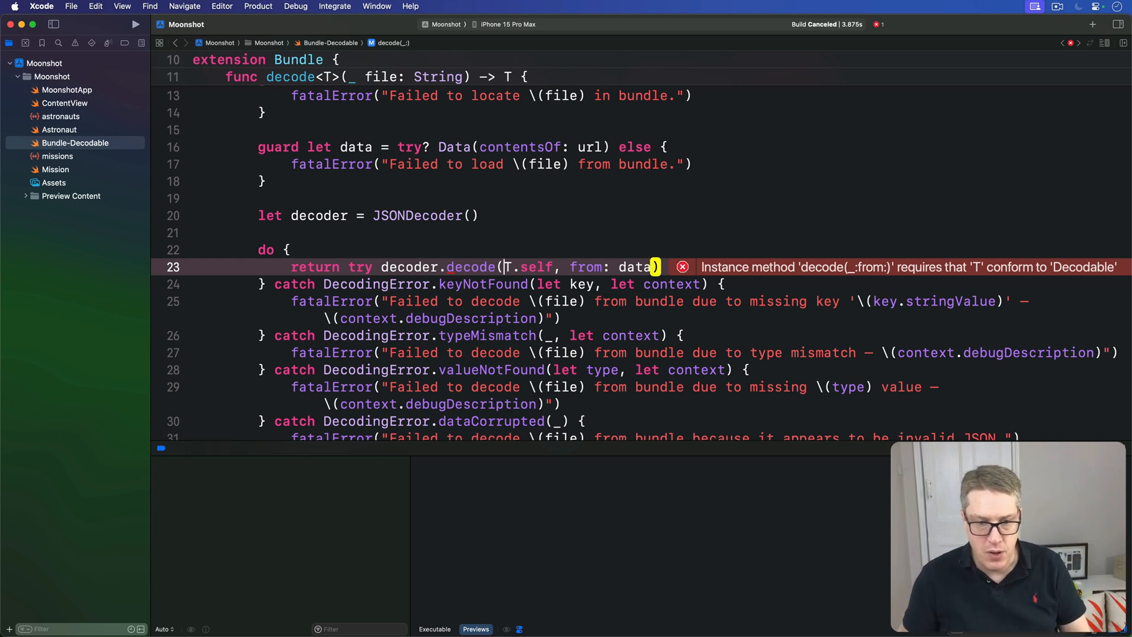
{"action": "double_click", "coordinate": [470, 267]}
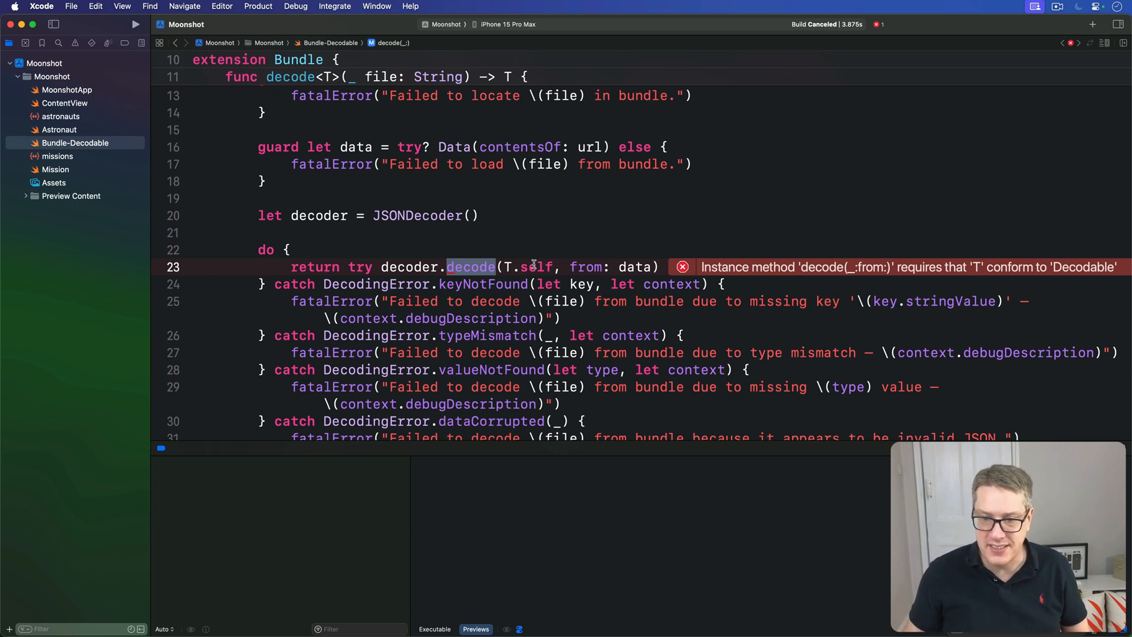
{"action": "mouse_move", "coordinate": [938, 297]}
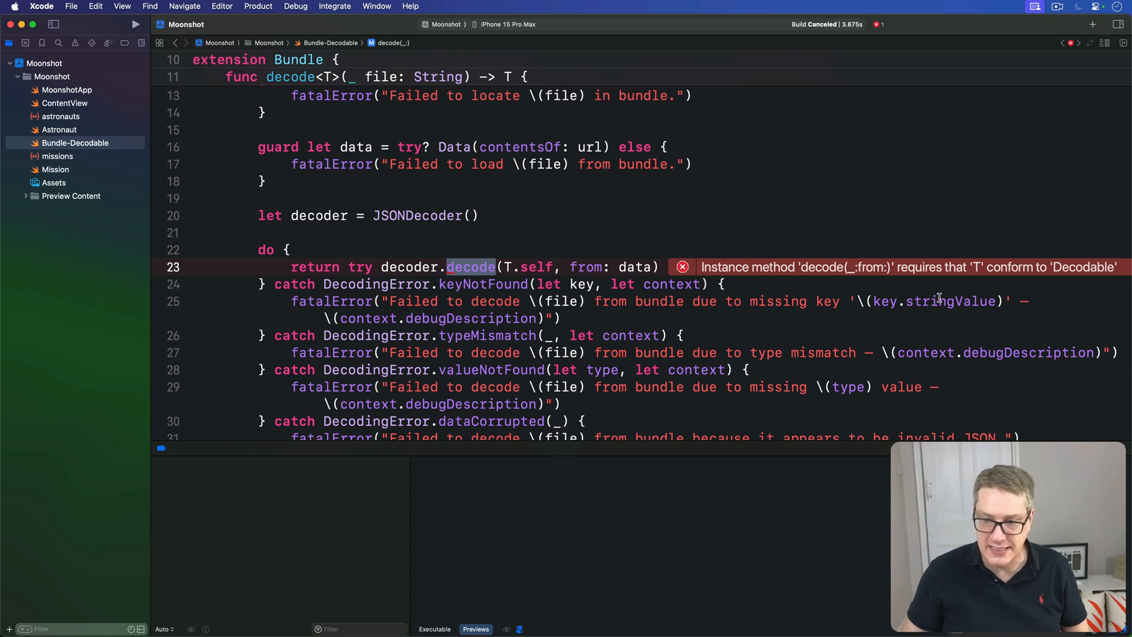
{"action": "mouse_move", "coordinate": [1036, 291]}
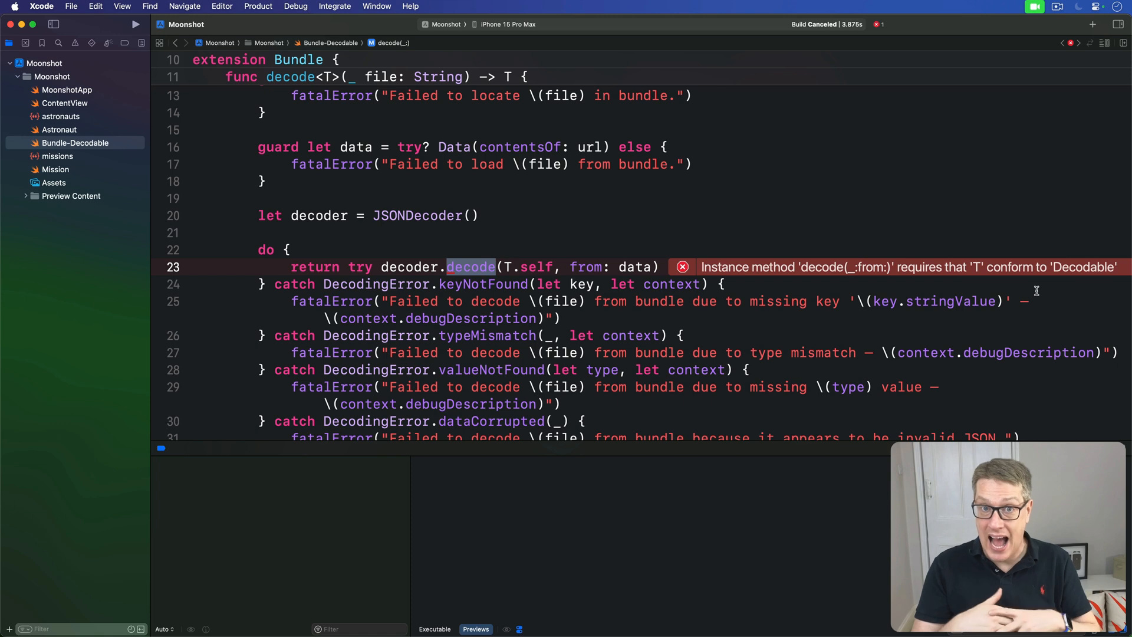
{"action": "mouse_move", "coordinate": [900, 23]}
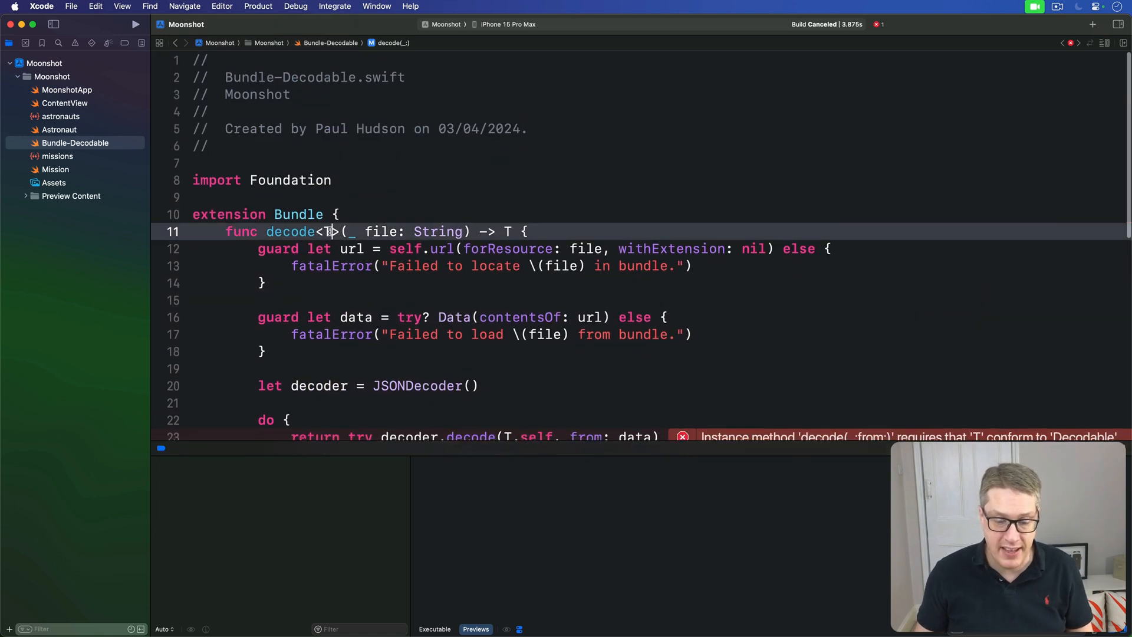
Constrain the generic parameter as T: Codable and rebuild, leaving a T-could-not-be-inferred error
{"action": "double_click", "coordinate": [328, 231]}
{"action": "type", "text": ": Codable"}
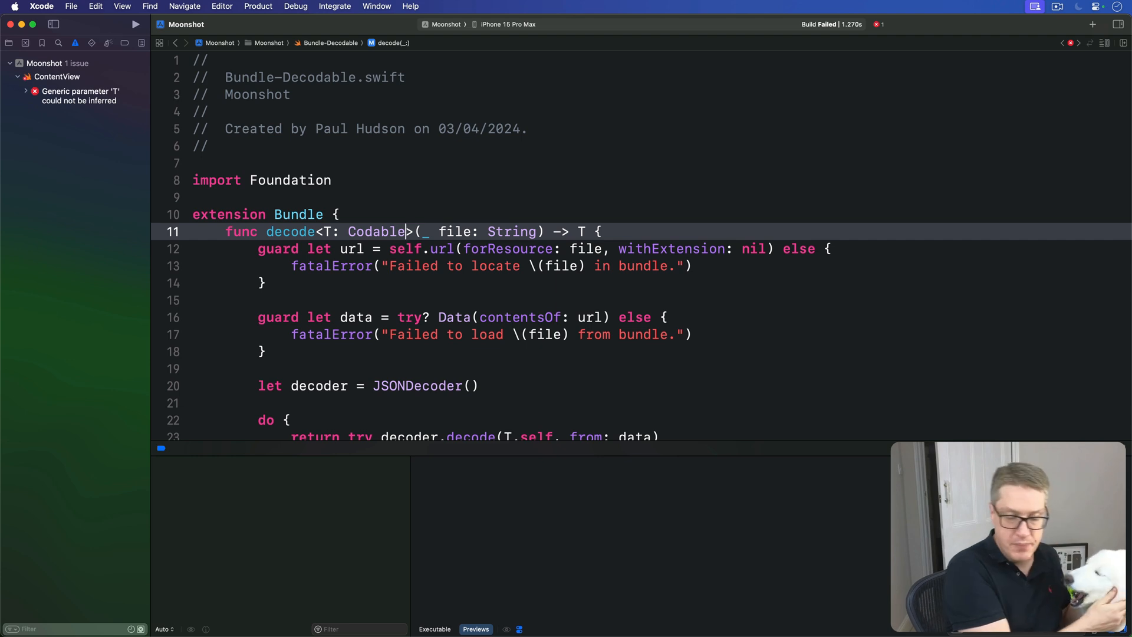
{"action": "mouse_move", "coordinate": [487, 280]}
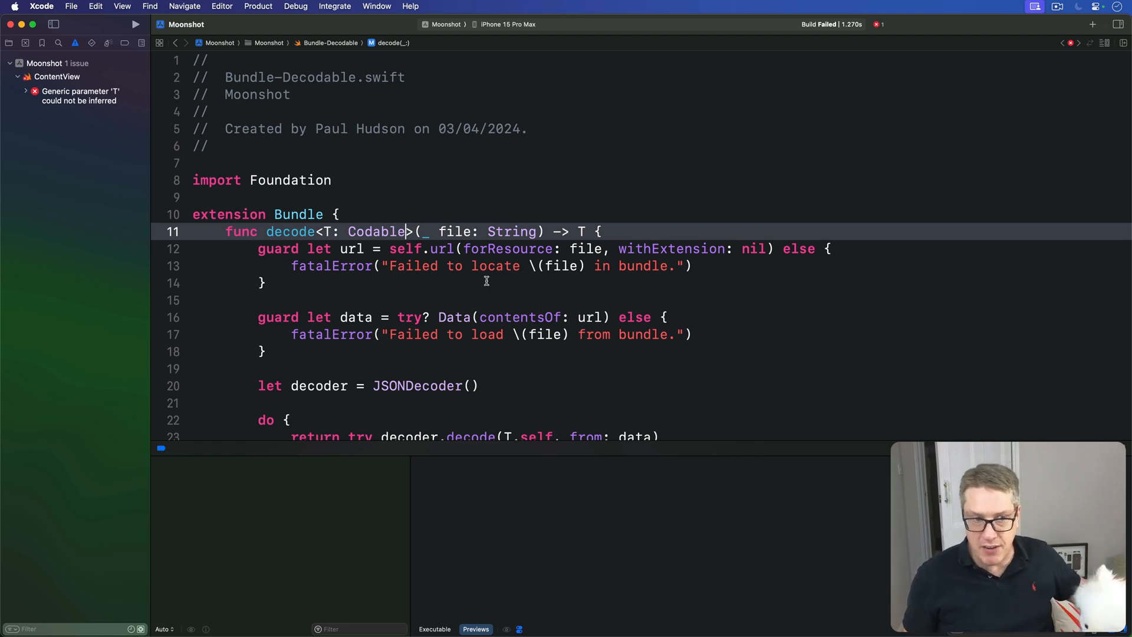
{"action": "scroll", "scroll_direction": "down", "scroll_amount": 3}
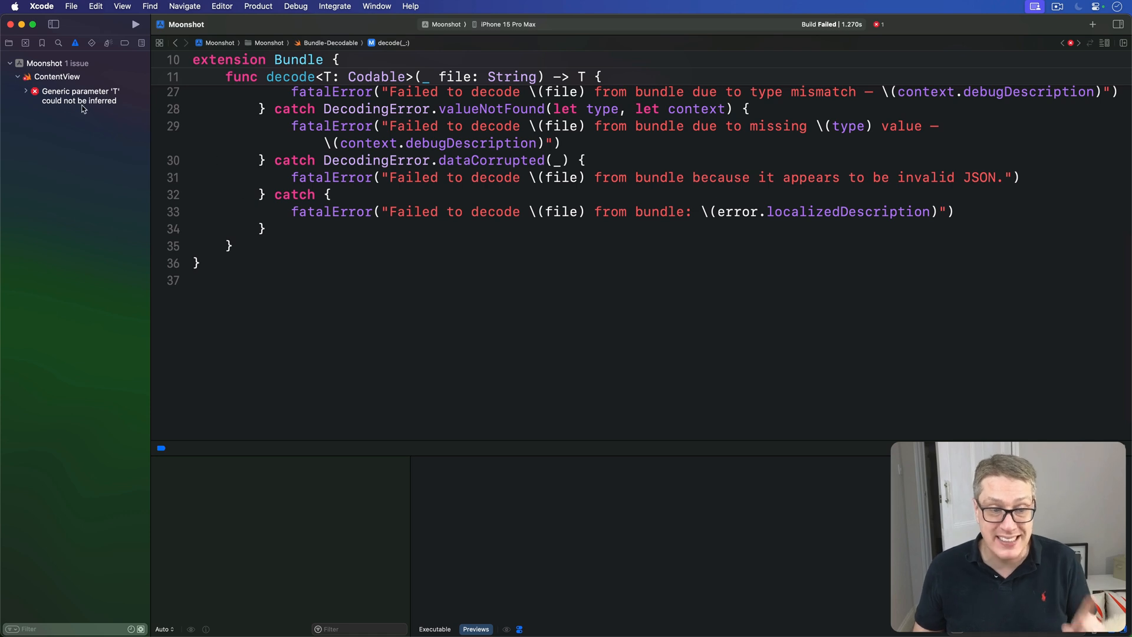
From the inference issue, annotate ContentView's astronauts property as [String: Astronaut]
{"action": "left_click", "coordinate": [83, 92]}
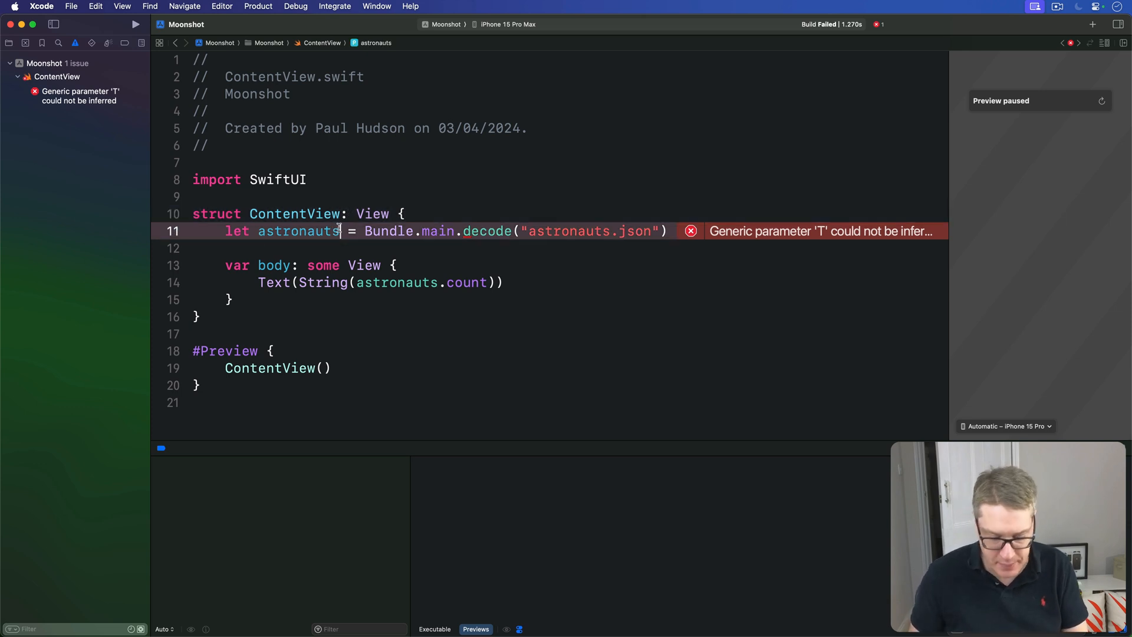
{"action": "type", "text": ": [String: A"}
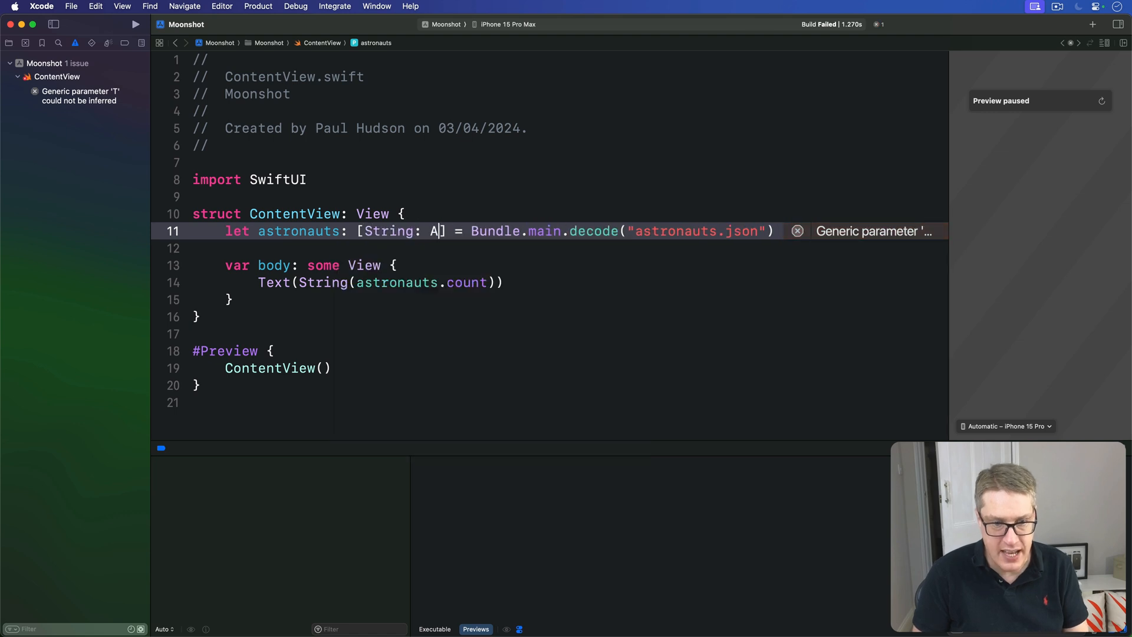
{"action": "type", "text": "stronaut"}
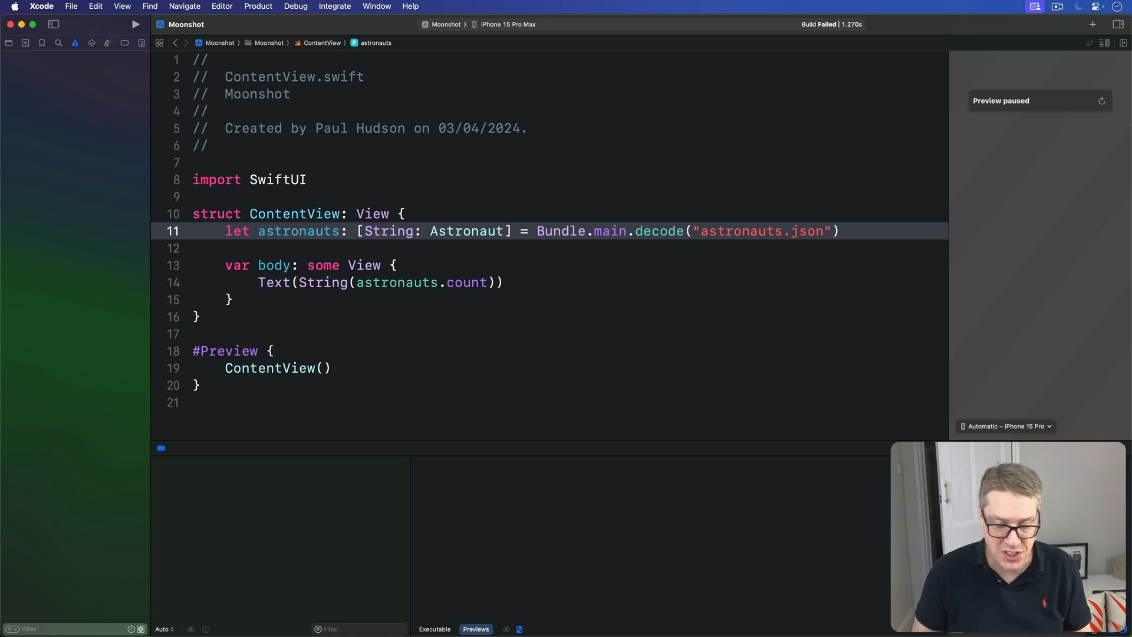
Add let missions: [Mission] = Bundle.main.decode("missions.json") to ContentView
{"action": "type", "text": "let missions"}
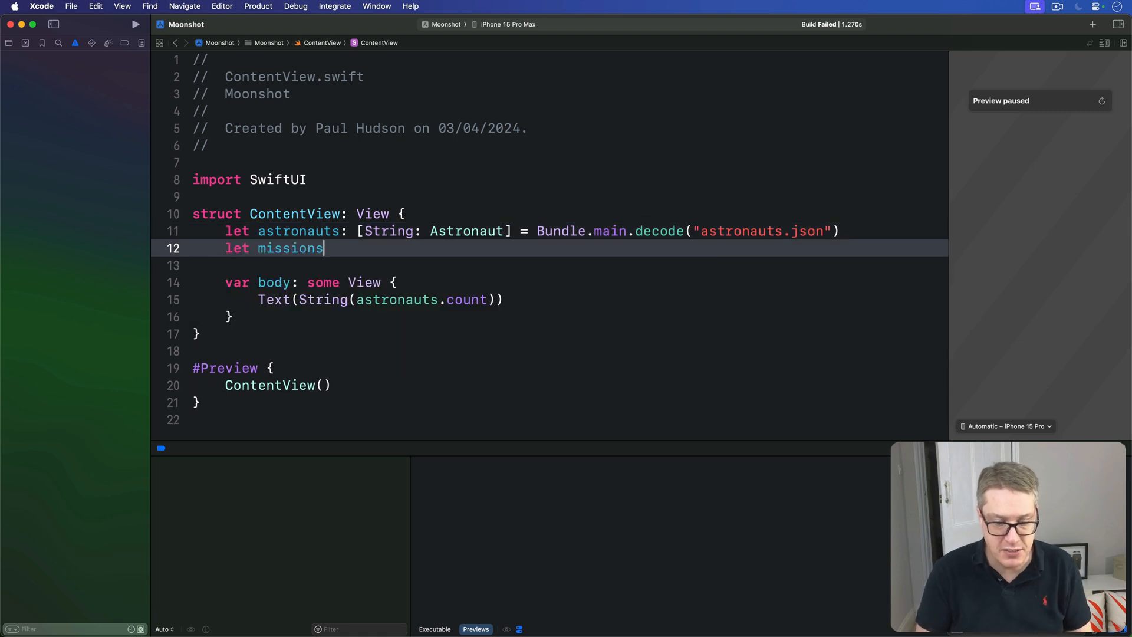
{"action": "type", "text": ": [Mission]"}
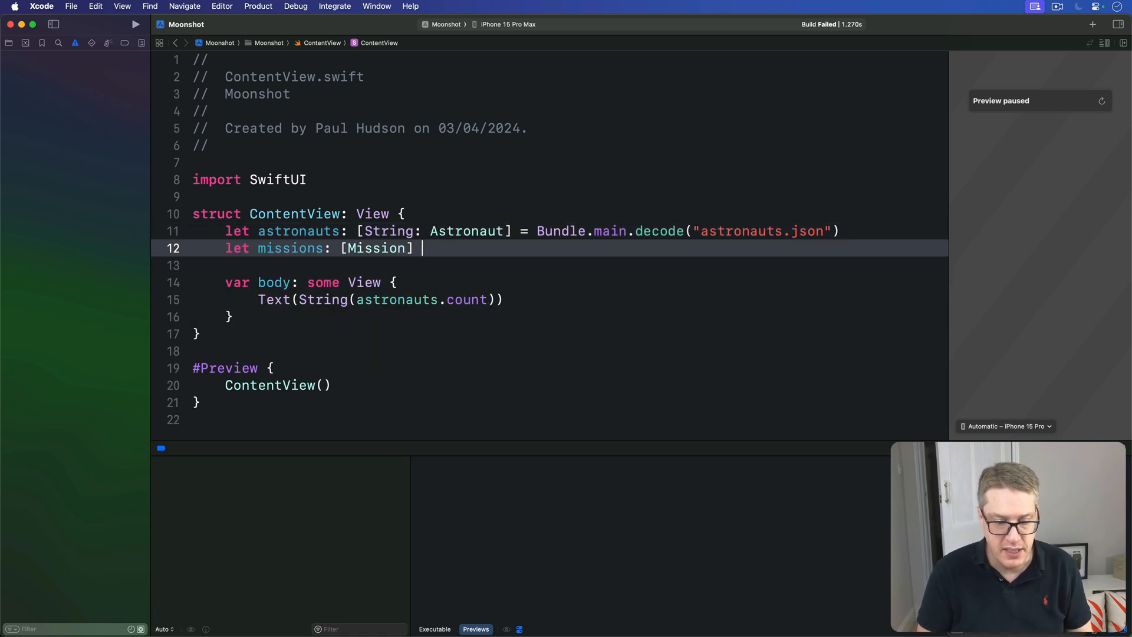
{"action": "type", "text": "= Bundle.main"}
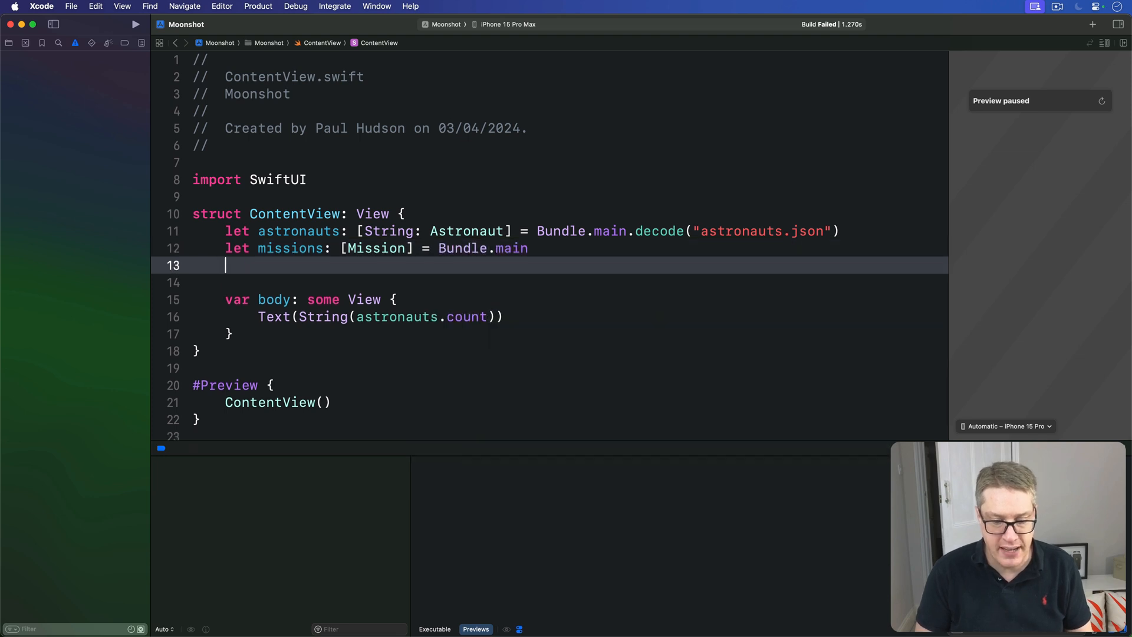
{"action": "type", "text": ".decode(\"missions."}
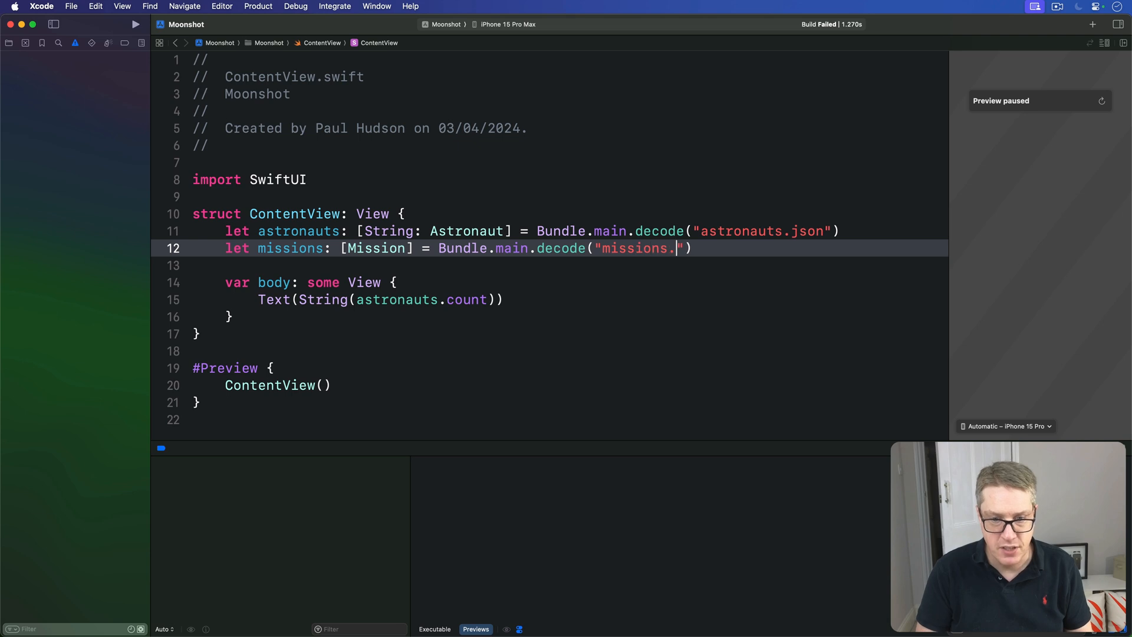
{"action": "type", "text": "json"}
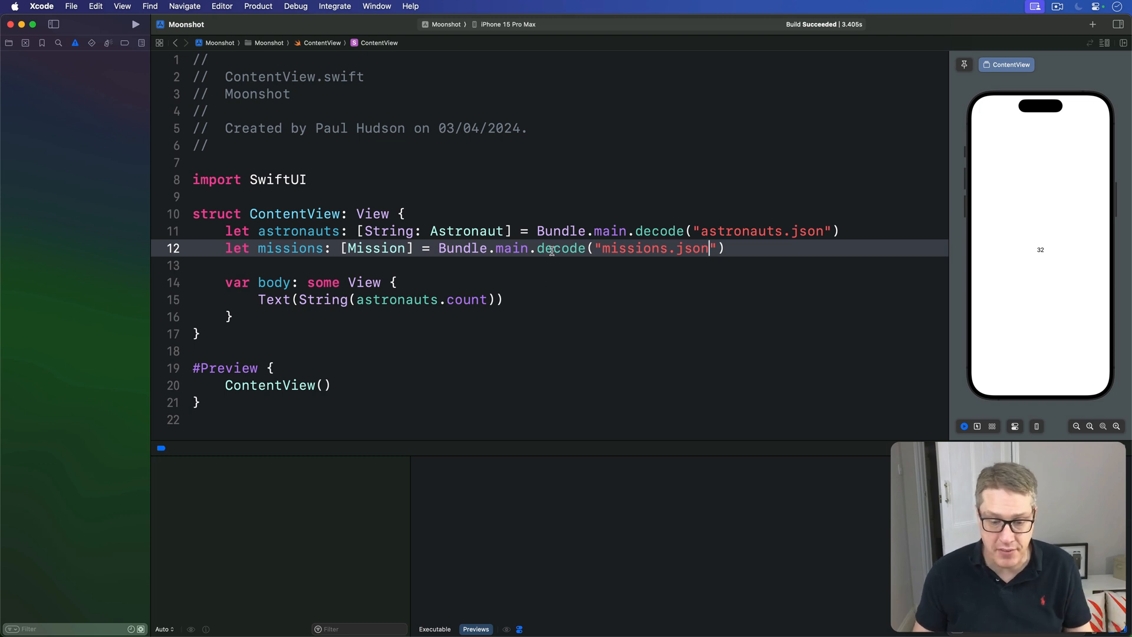
{"action": "double_click", "coordinate": [560, 247]}
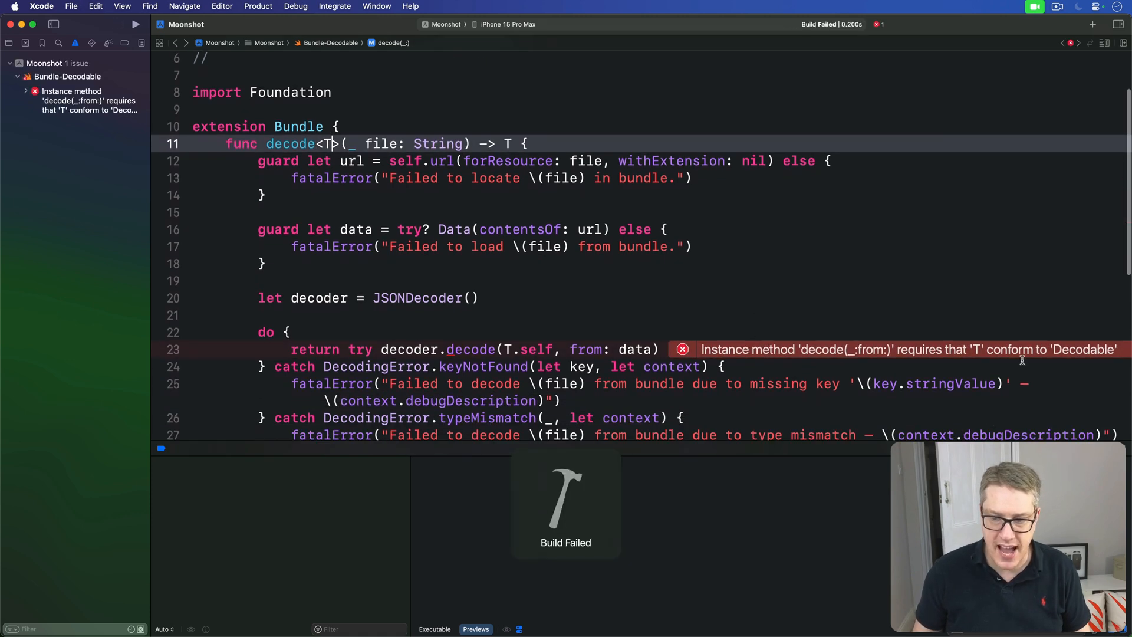
Constrain decode's generic parameter again as T: Codable to satisfy Decodable conformance
{"action": "double_click", "coordinate": [1083, 349]}
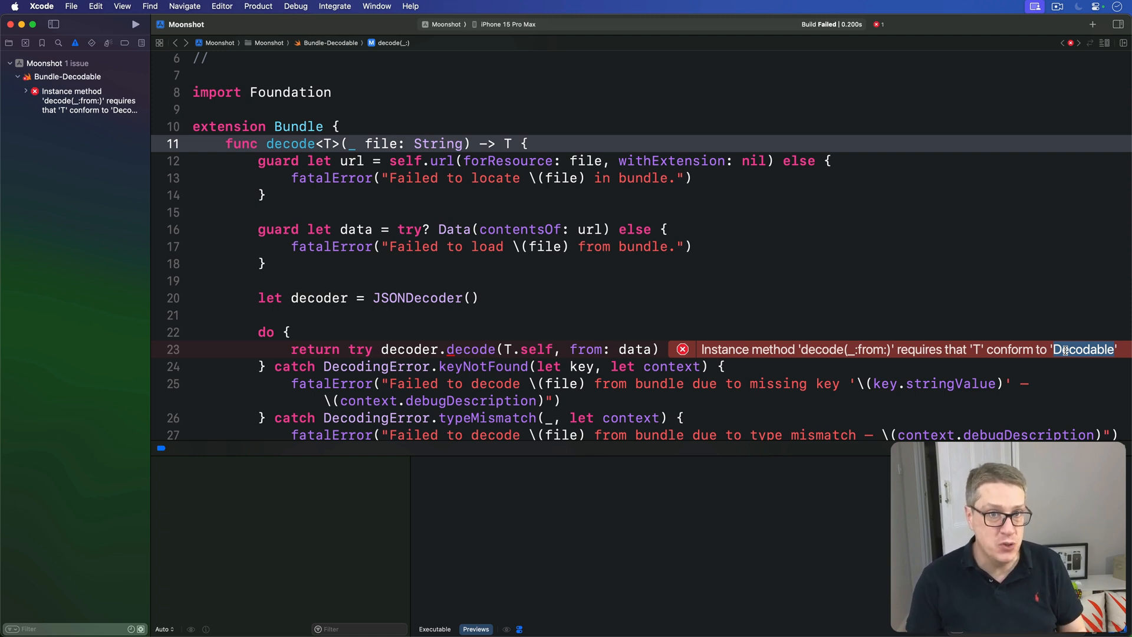
{"action": "type", "text": ": Codable"}
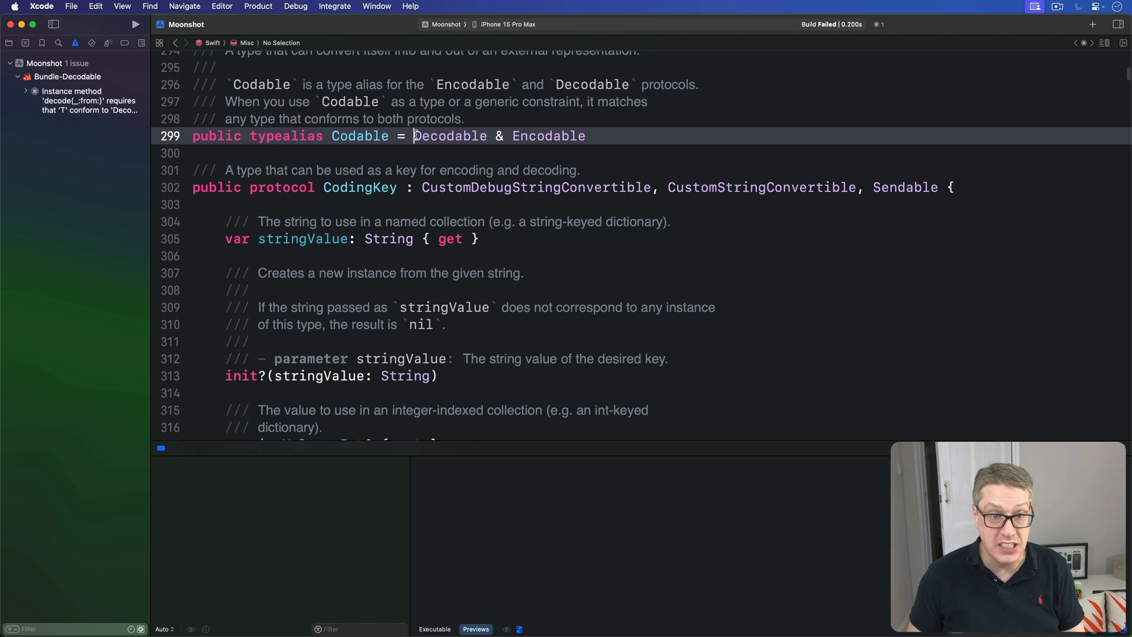
Highlight 'Decodable & Encodable' in the Codable typealias definition
{"action": "left_click_drag", "start_coordinate": [414, 136], "coordinate": [585, 135]}
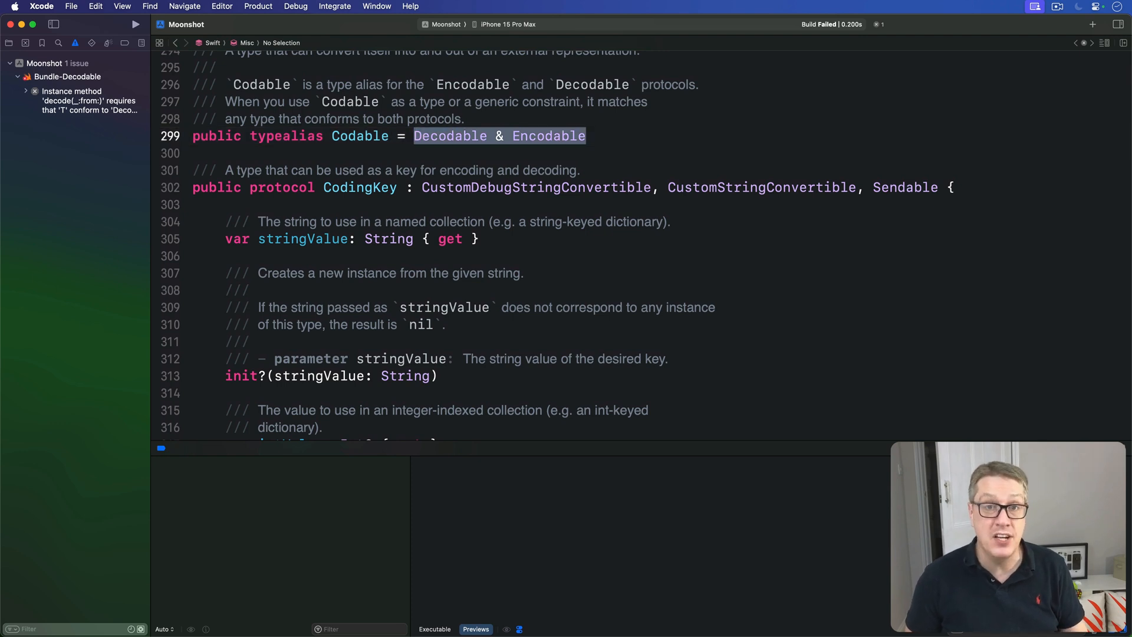